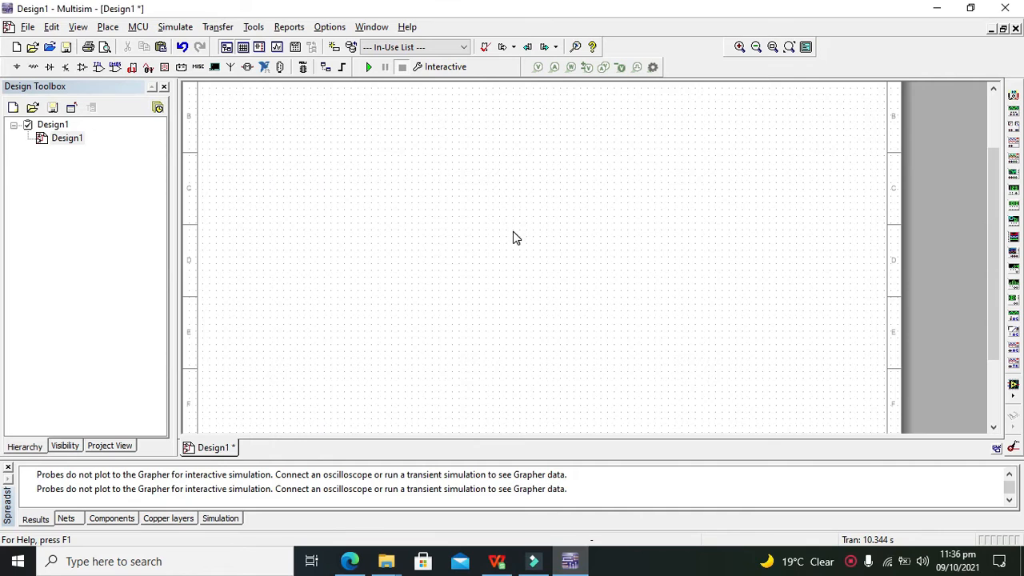
{"action": "mouse_move", "coordinate": [512, 240]}
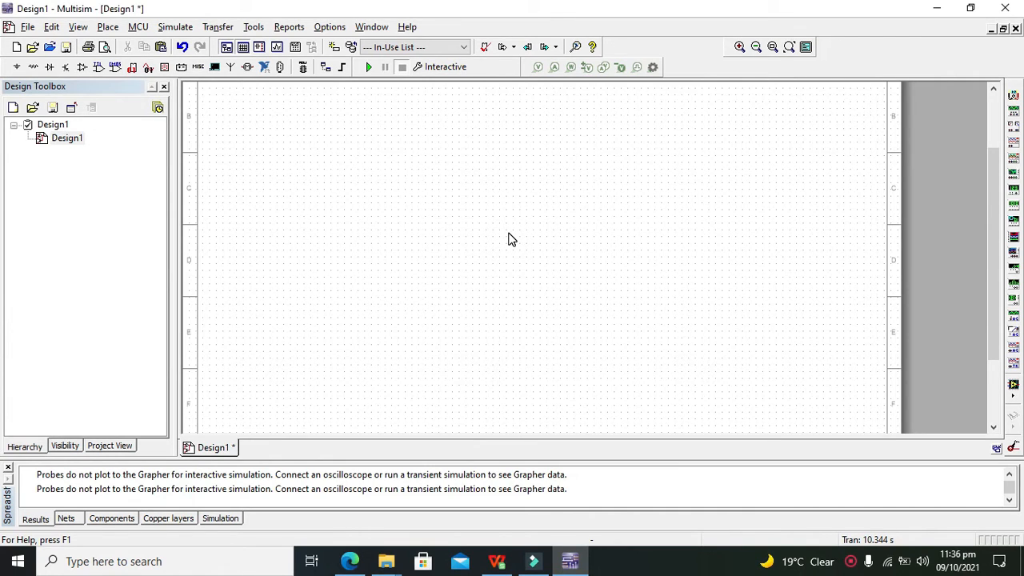
{"action": "mouse_move", "coordinate": [510, 238]}
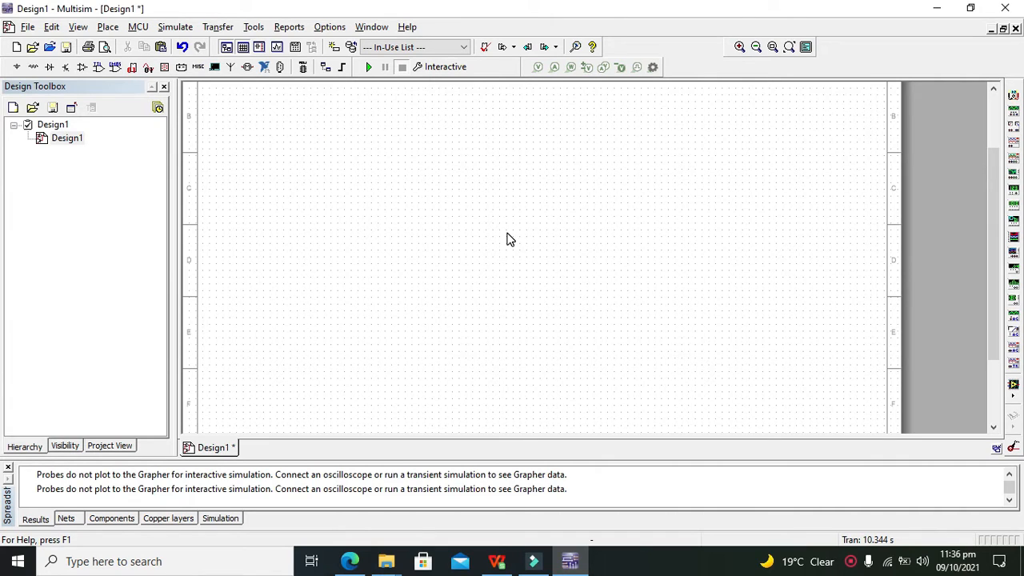
{"action": "mouse_move", "coordinate": [491, 245]}
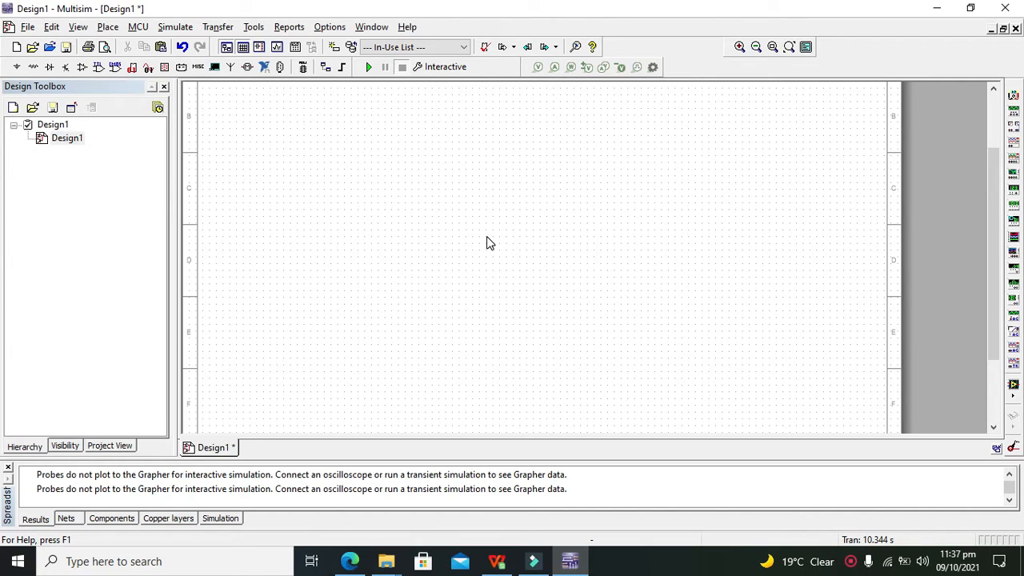
{"action": "mouse_move", "coordinate": [480, 236]}
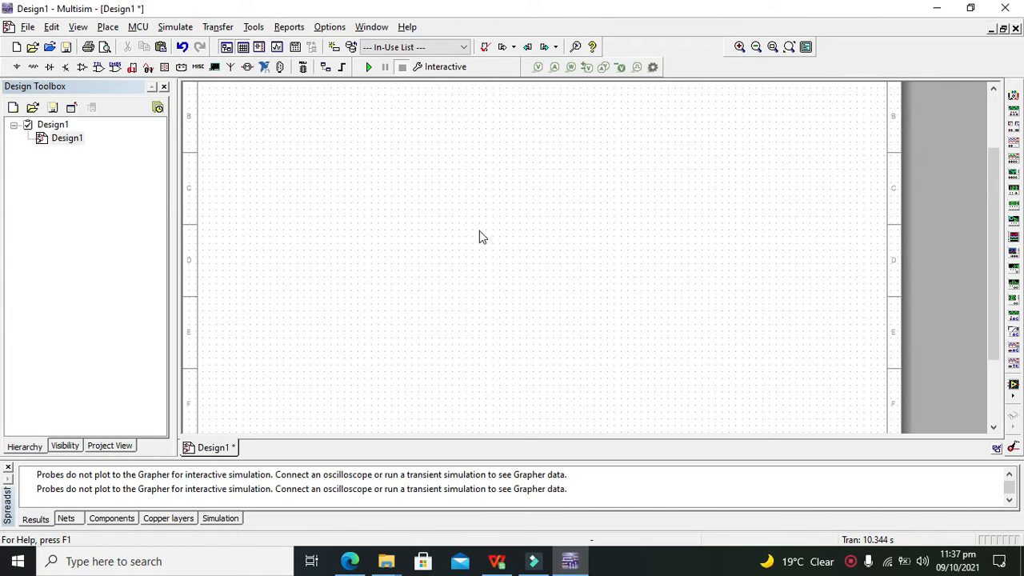
{"action": "mouse_move", "coordinate": [470, 224]}
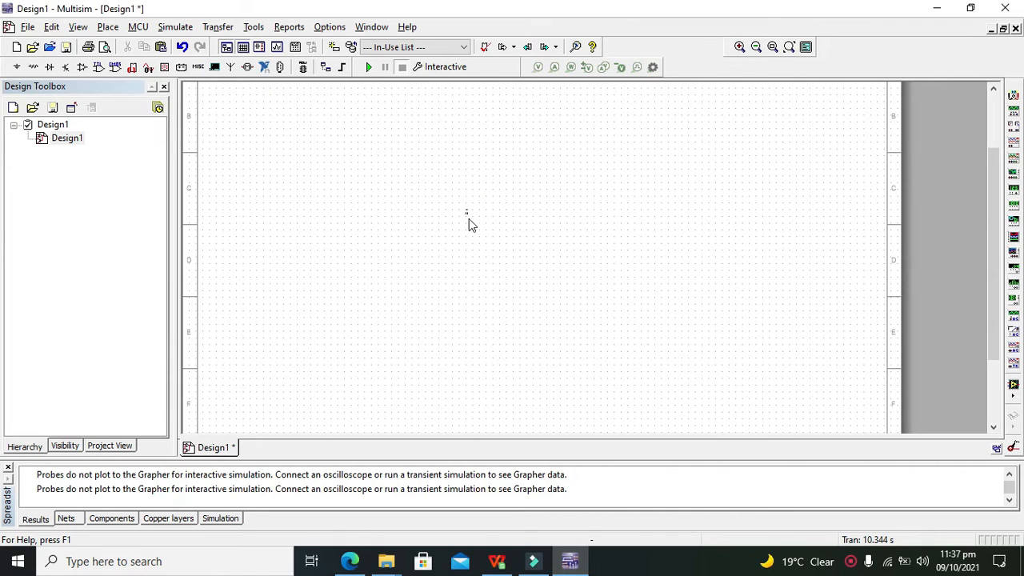
Step: Place a DC_POWER source V1 from Sources > POWER_SOURCES above the ground symbol
{"action": "left_click_drag", "start_coordinate": [467, 211], "coordinate": [470, 264]}
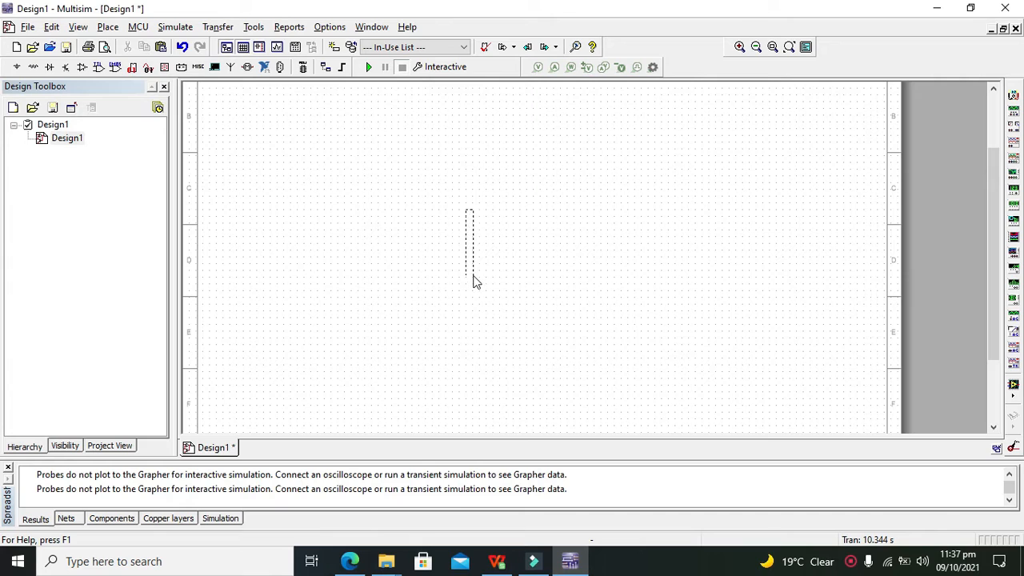
{"action": "mouse_move", "coordinate": [472, 303]}
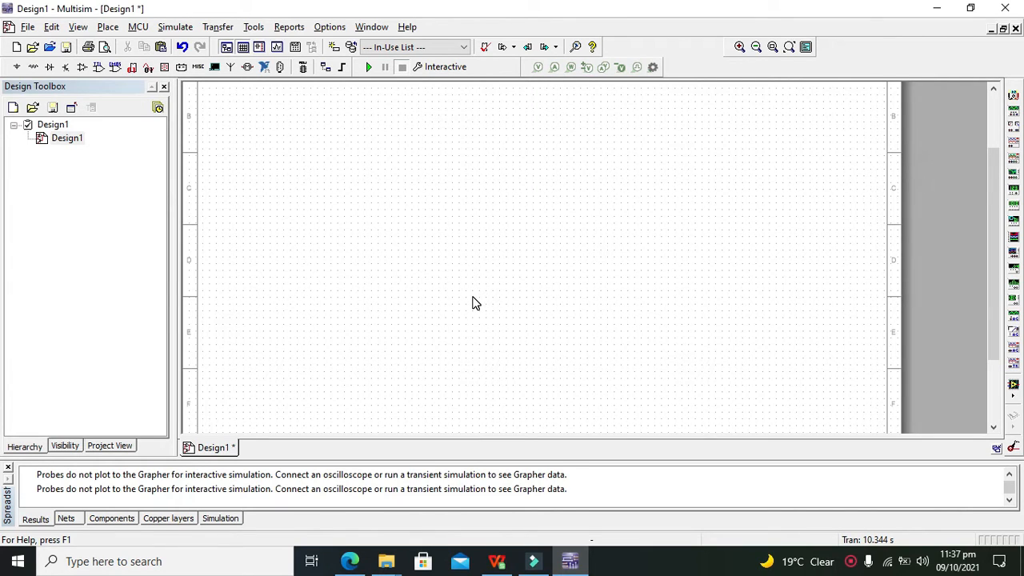
{"action": "left_click_drag", "start_coordinate": [470, 192], "coordinate": [470, 302]}
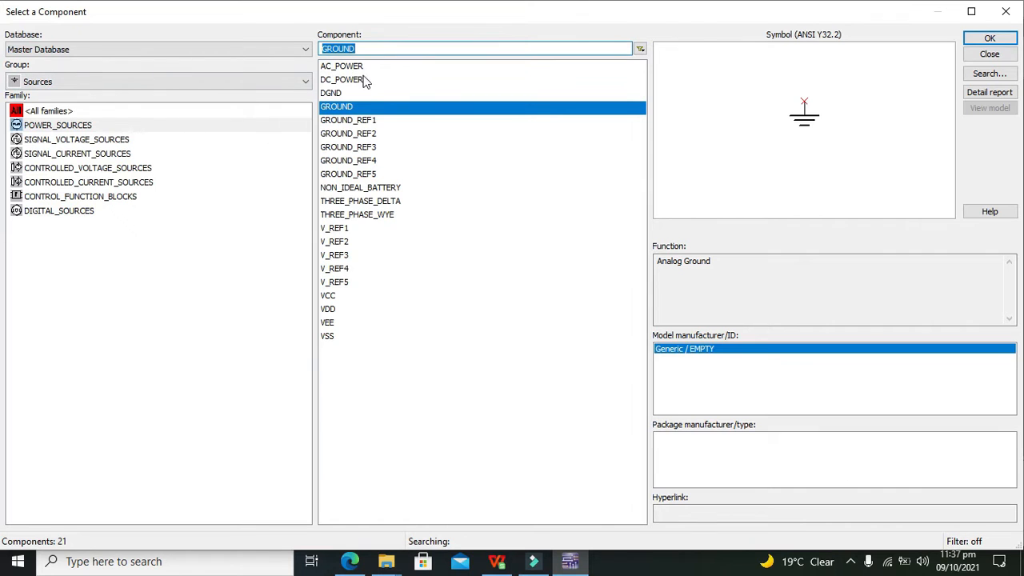
{"action": "mouse_move", "coordinate": [348, 83]}
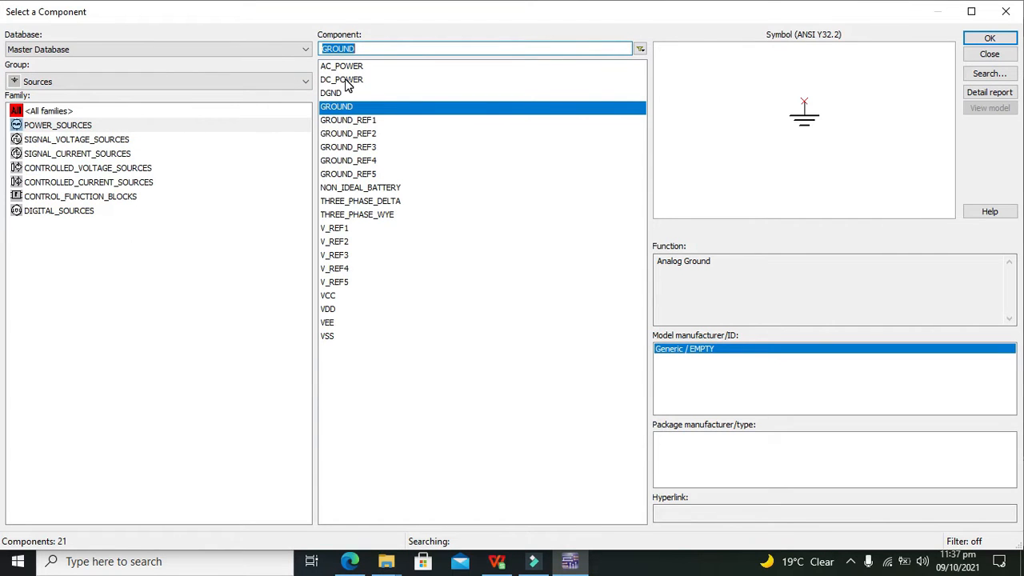
{"action": "left_click", "coordinate": [989, 39]}
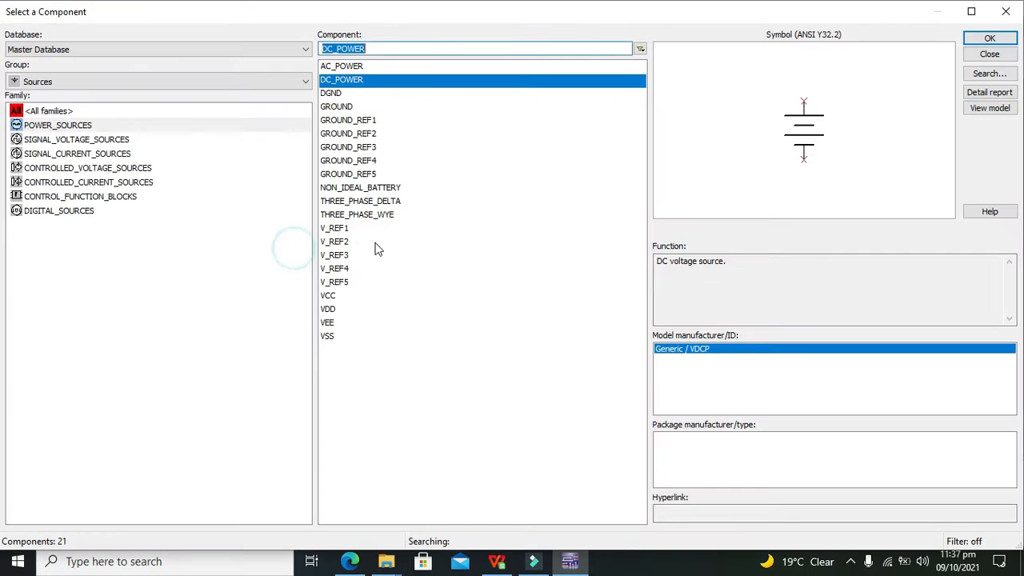
{"action": "mouse_move", "coordinate": [806, 93]}
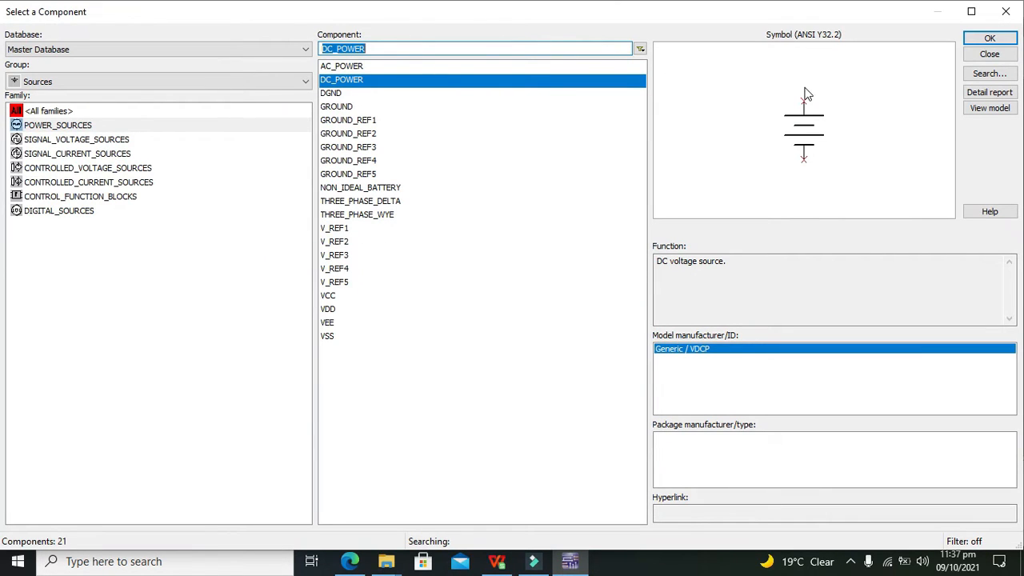
{"action": "left_click", "coordinate": [336, 105]}
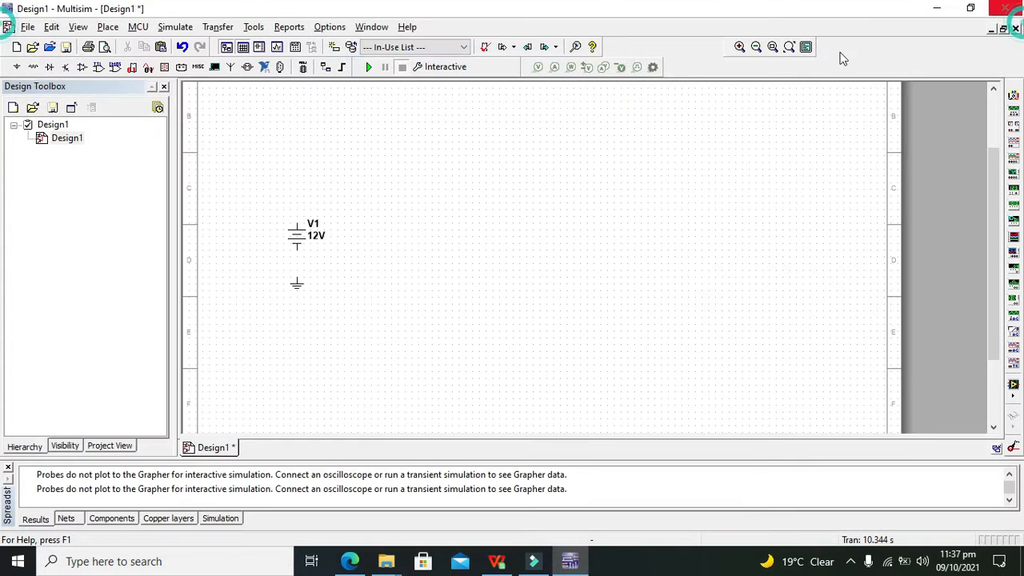
Step: Change V1's voltage value to 5 V in its properties
{"action": "left_click", "coordinate": [298, 250]}
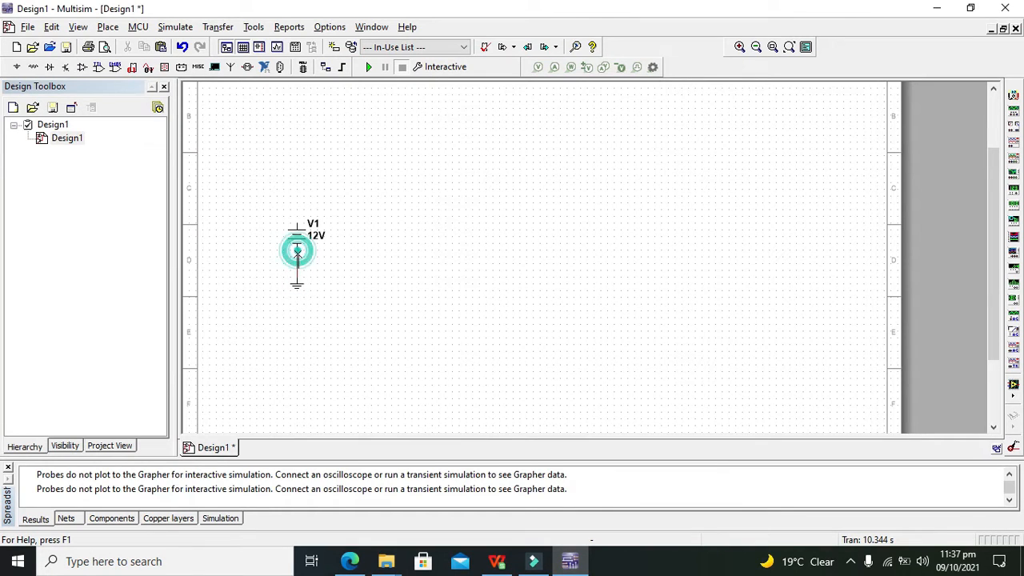
{"action": "double_click", "coordinate": [297, 250]}
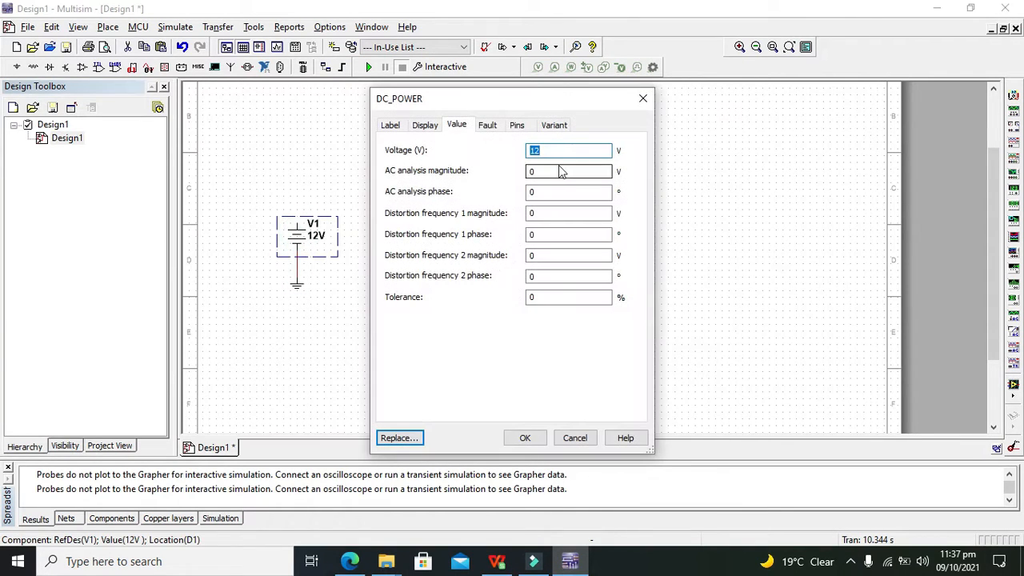
{"action": "type", "text": "5"}
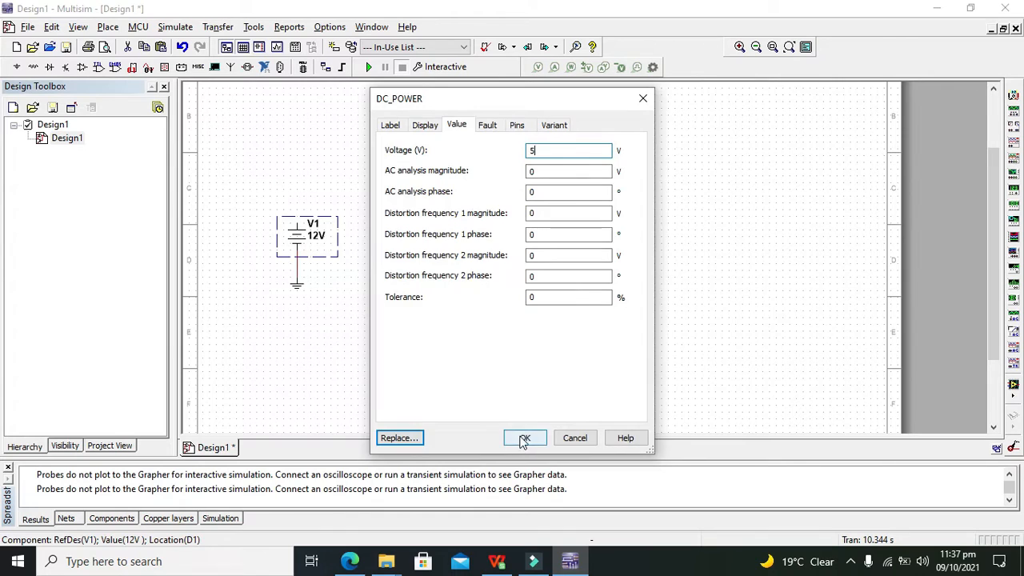
{"action": "left_click", "coordinate": [525, 438]}
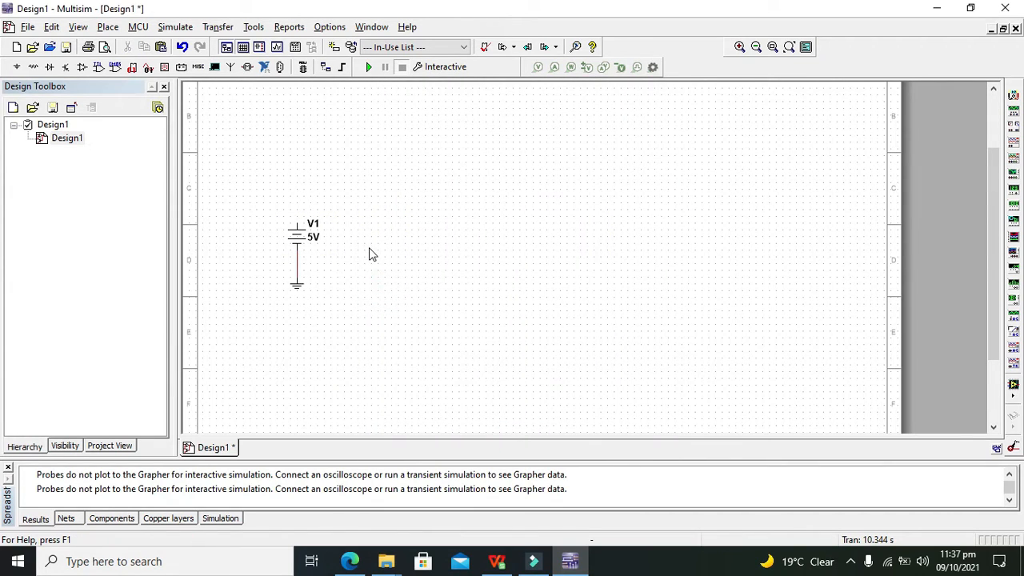
{"action": "mouse_move", "coordinate": [334, 237]}
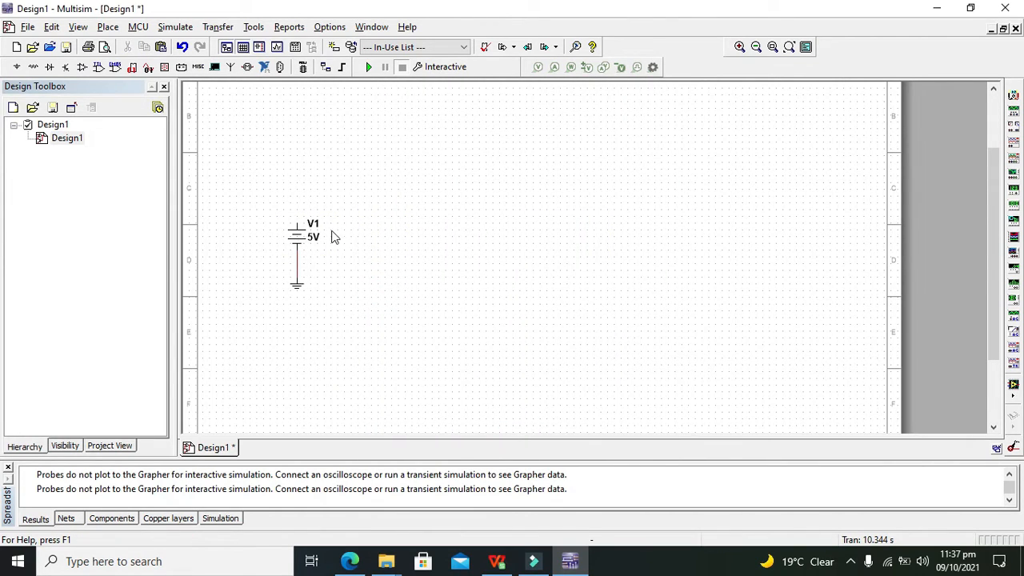
{"action": "mouse_move", "coordinate": [280, 182]}
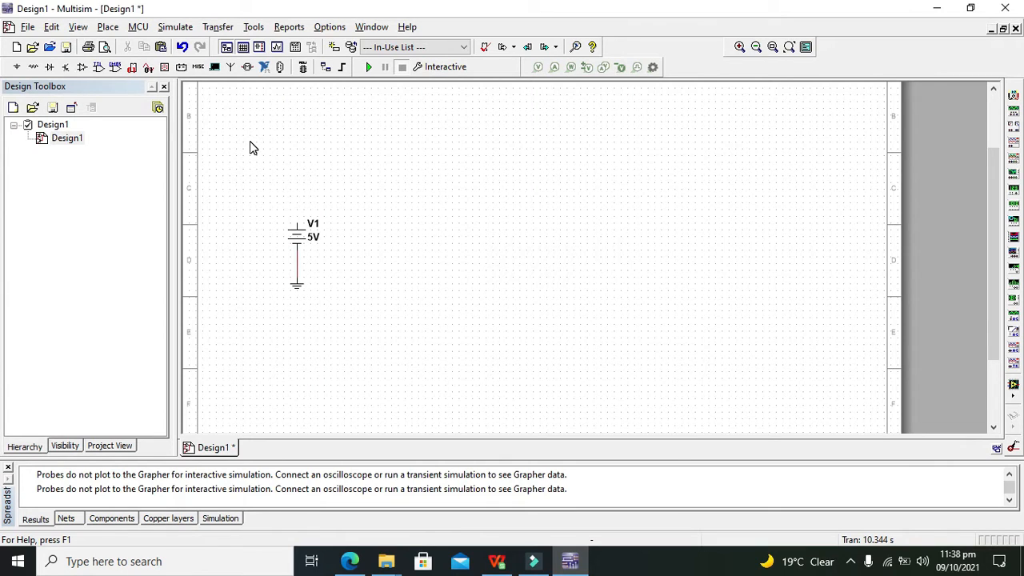
{"action": "mouse_move", "coordinate": [288, 155]}
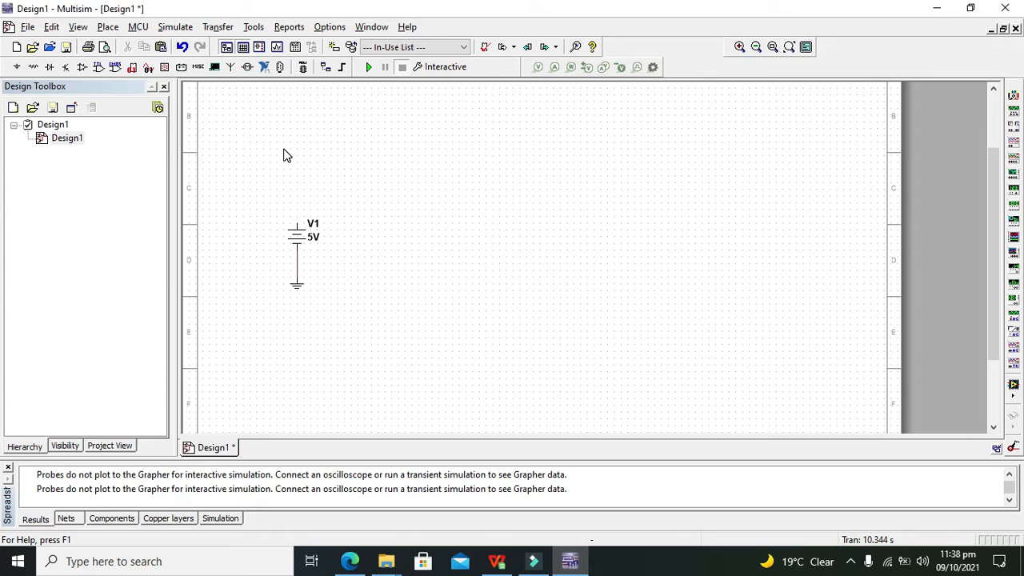
{"action": "mouse_move", "coordinate": [298, 243]}
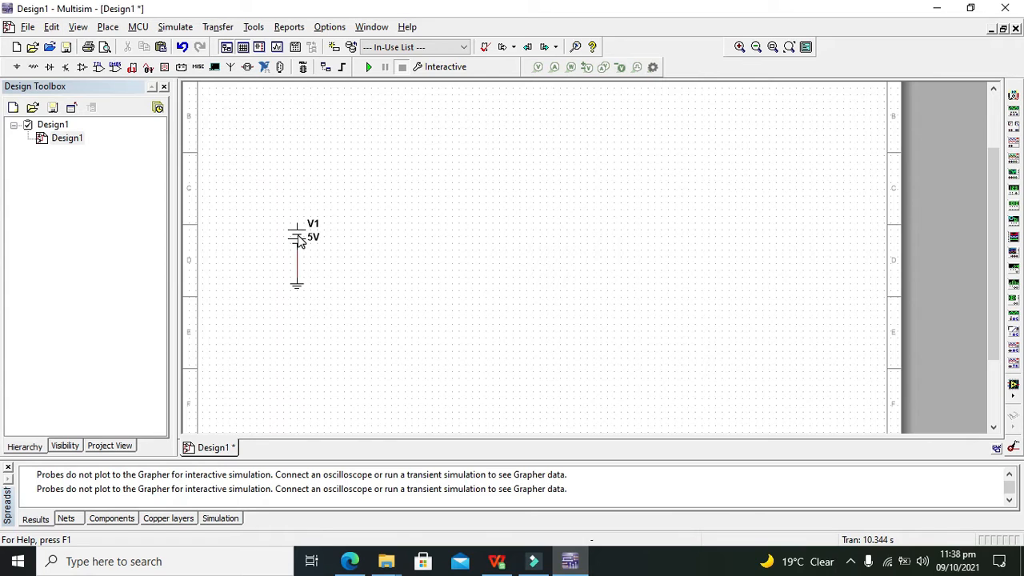
{"action": "mouse_move", "coordinate": [280, 211]}
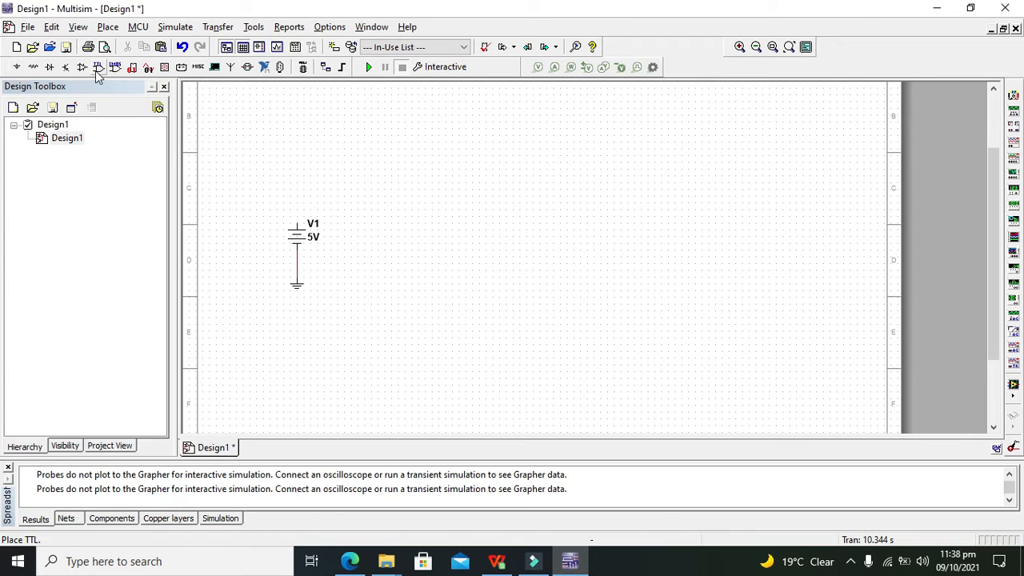
{"action": "mouse_move", "coordinate": [99, 67]}
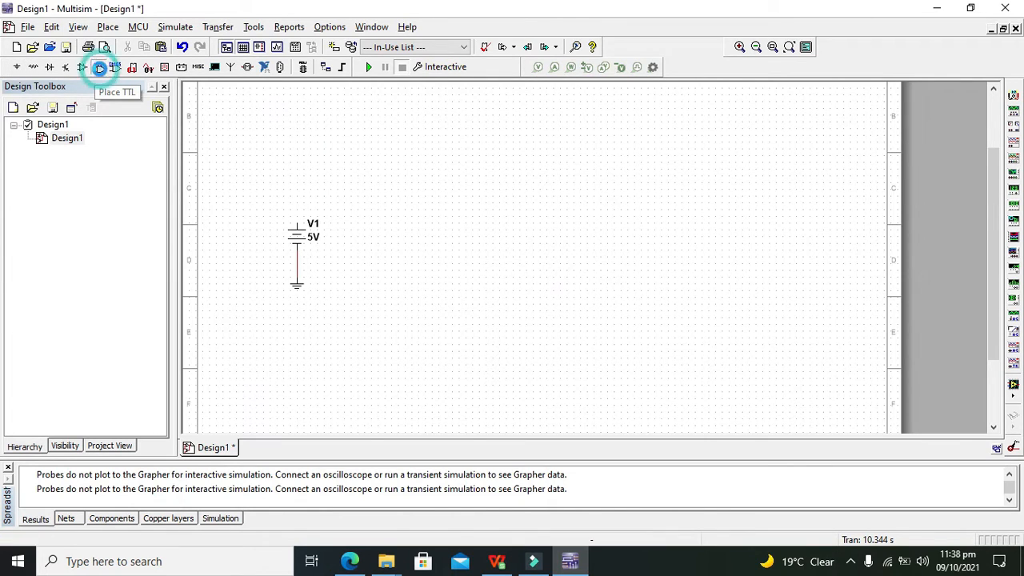
Step: Search all groups for 'nor' and place two NOR2 gates, U1 and U2, beside V1
{"action": "left_click", "coordinate": [99, 67]}
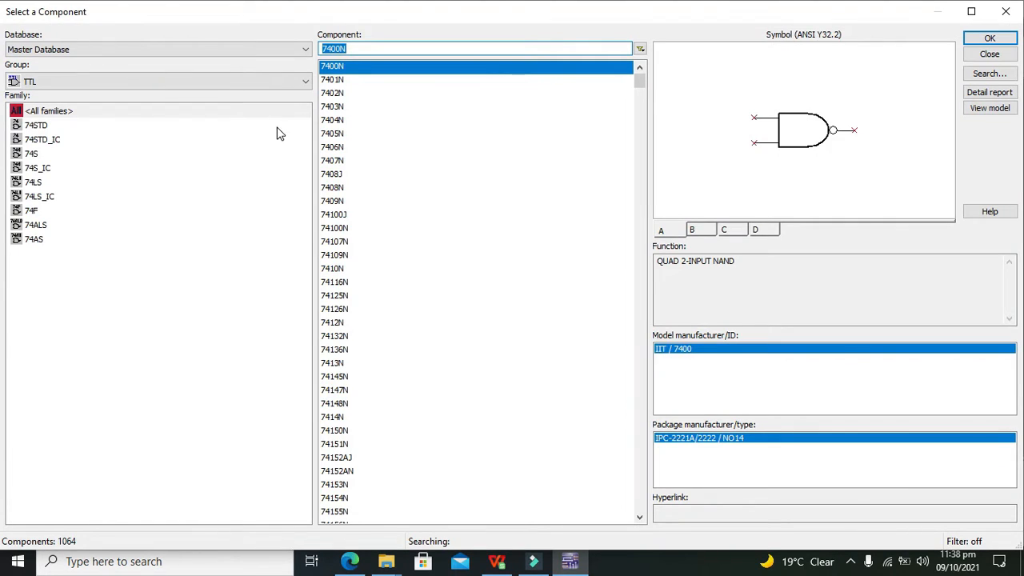
{"action": "type", "text": "nor"}
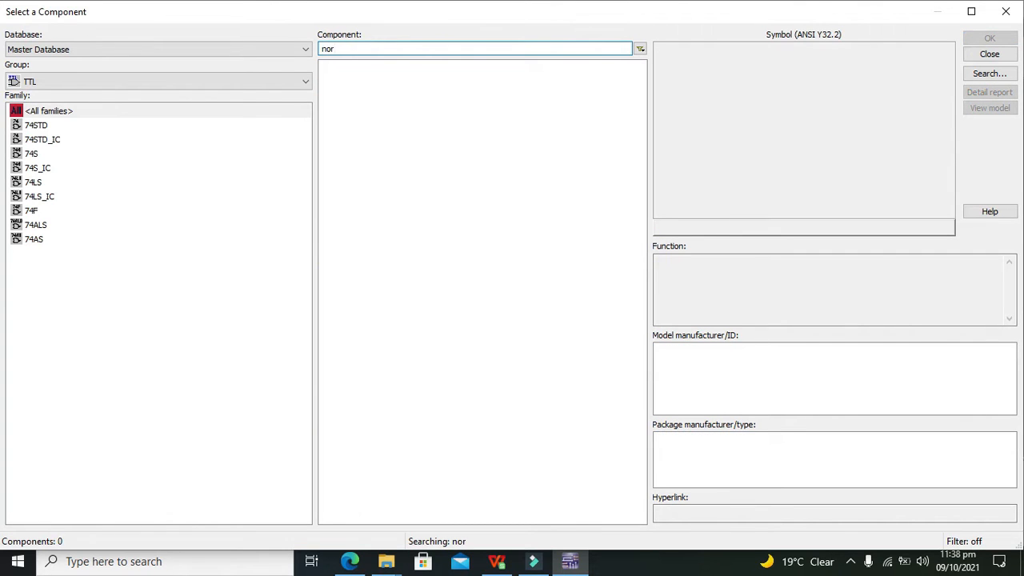
{"action": "left_click", "coordinate": [157, 80]}
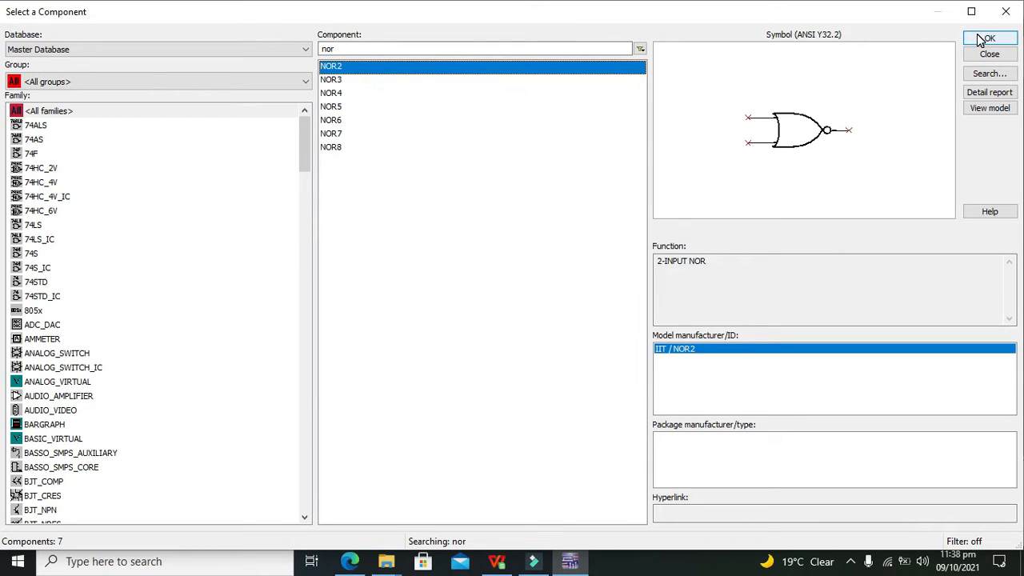
{"action": "left_click", "coordinate": [988, 38]}
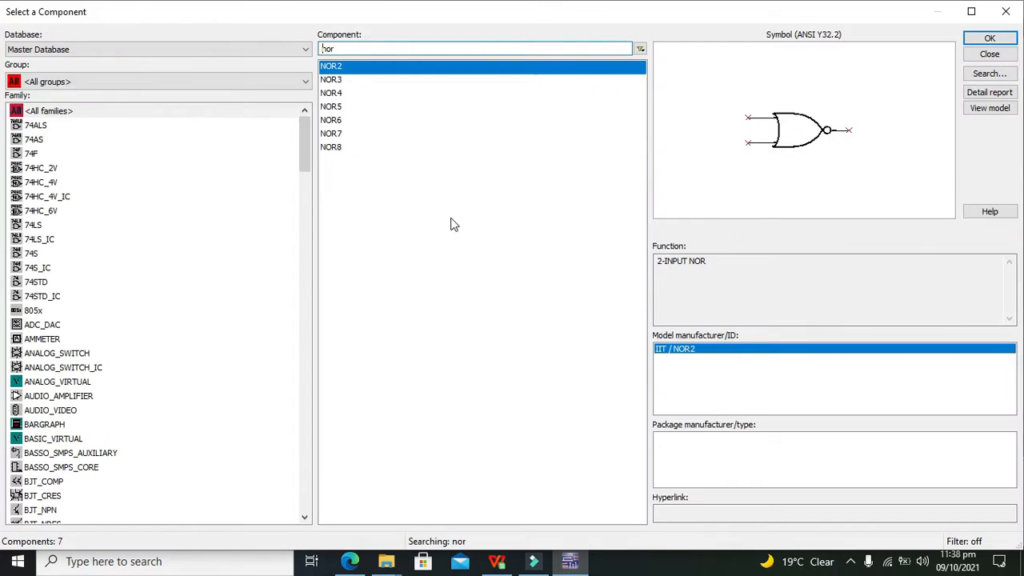
{"action": "left_click", "coordinate": [988, 38]}
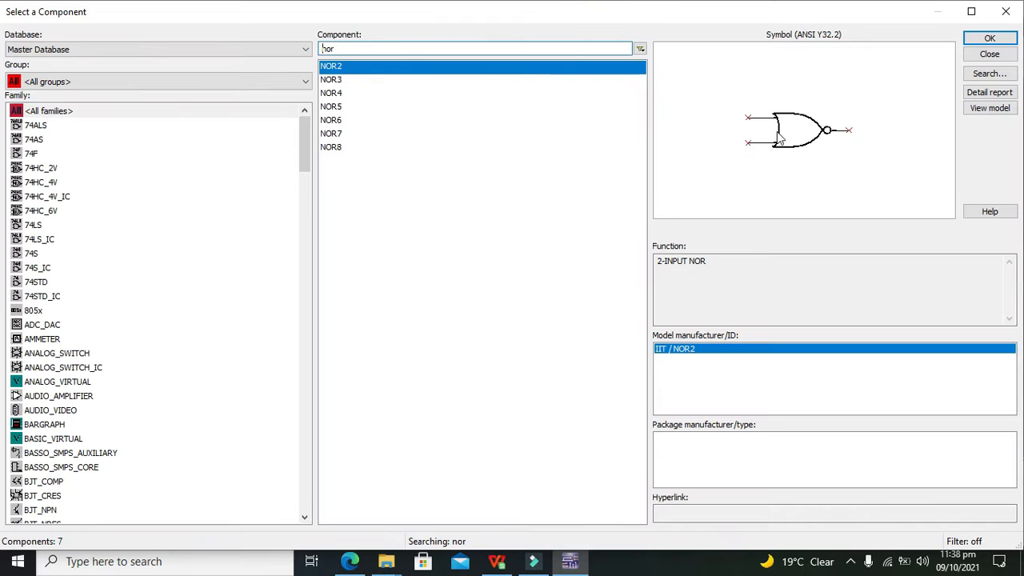
{"action": "left_click", "coordinate": [988, 39]}
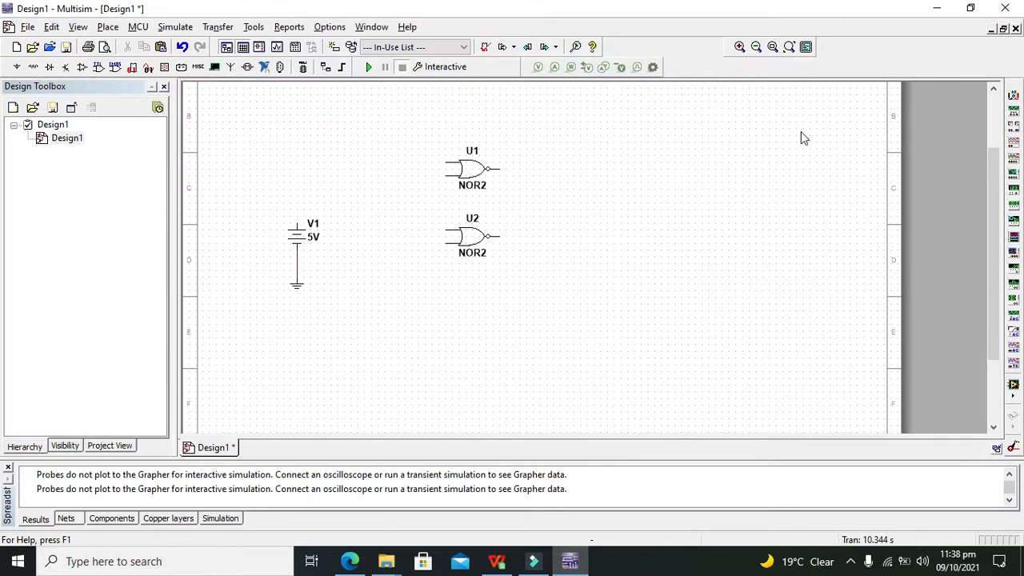
{"action": "mouse_move", "coordinate": [449, 133]}
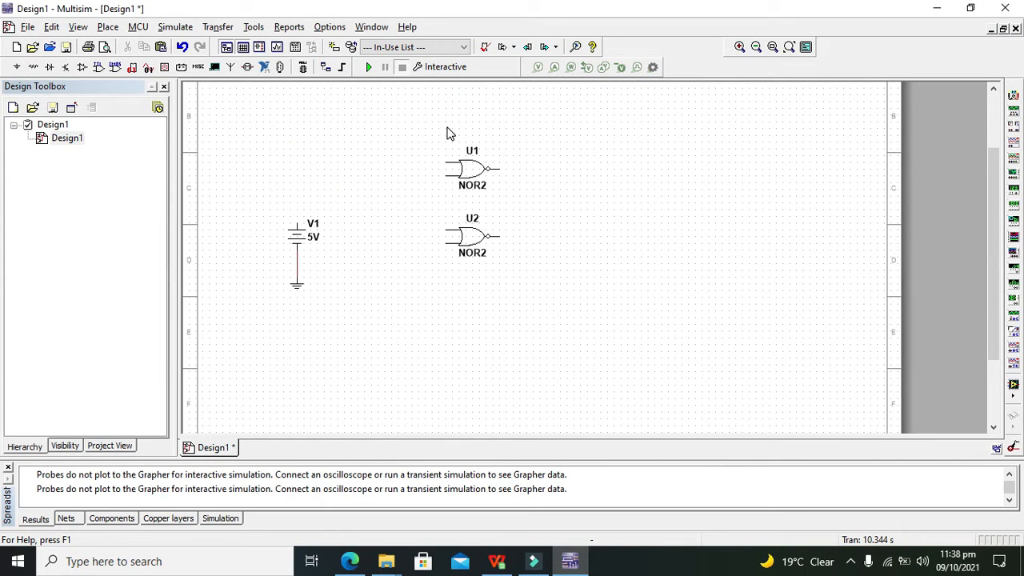
{"action": "mouse_move", "coordinate": [319, 183]}
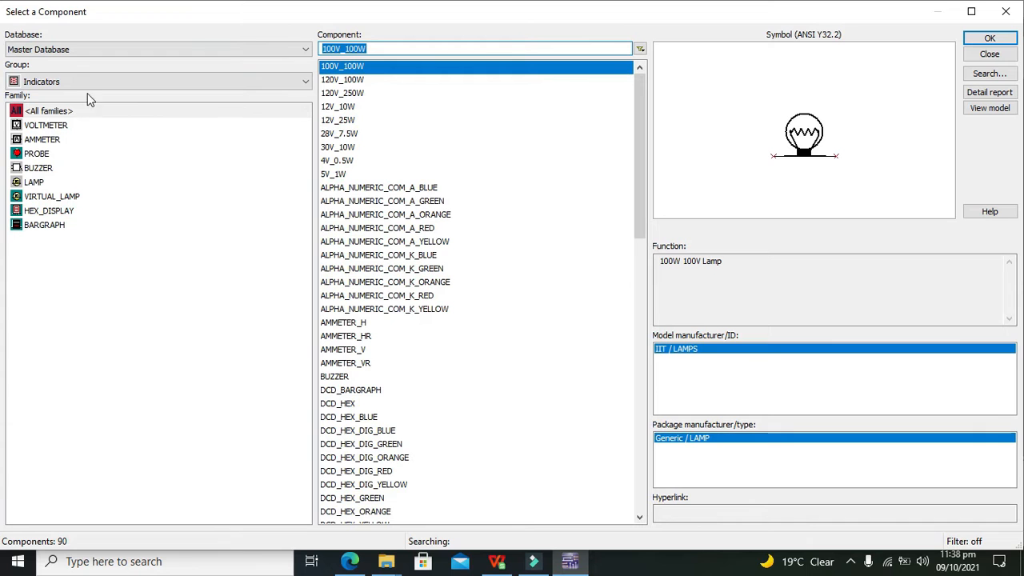
Step: Place two PROBE_DIG_RED probes X1 and X2 from Indicators on the U1 and U2 outputs
{"action": "left_click", "coordinate": [384, 214]}
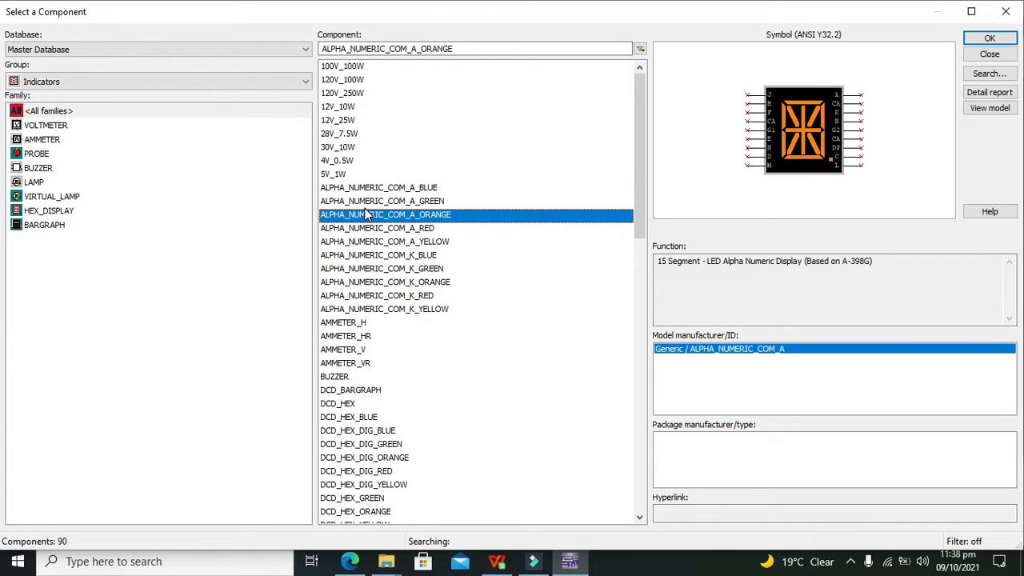
{"action": "left_click", "coordinate": [363, 483]}
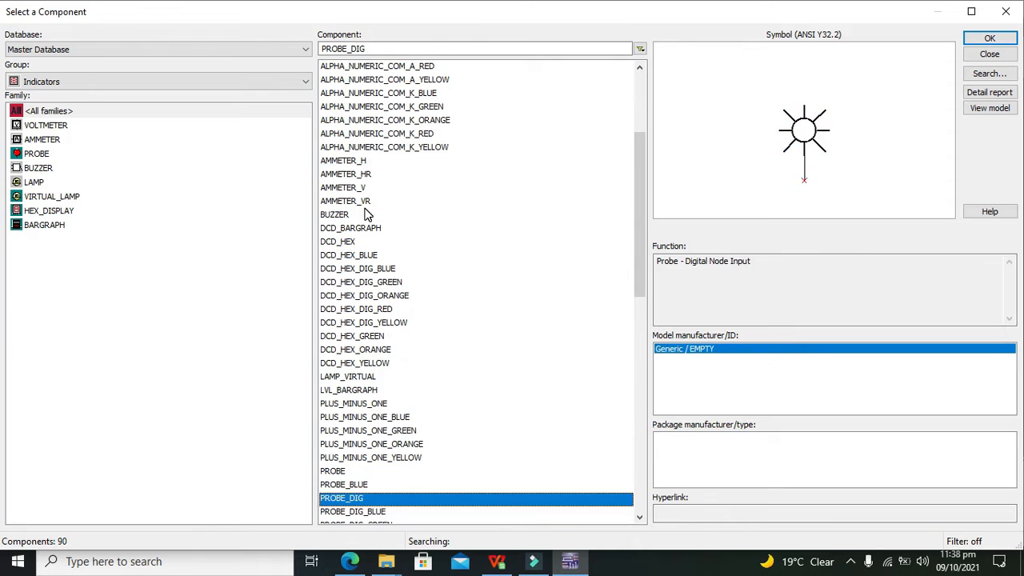
{"action": "left_click", "coordinate": [333, 470]}
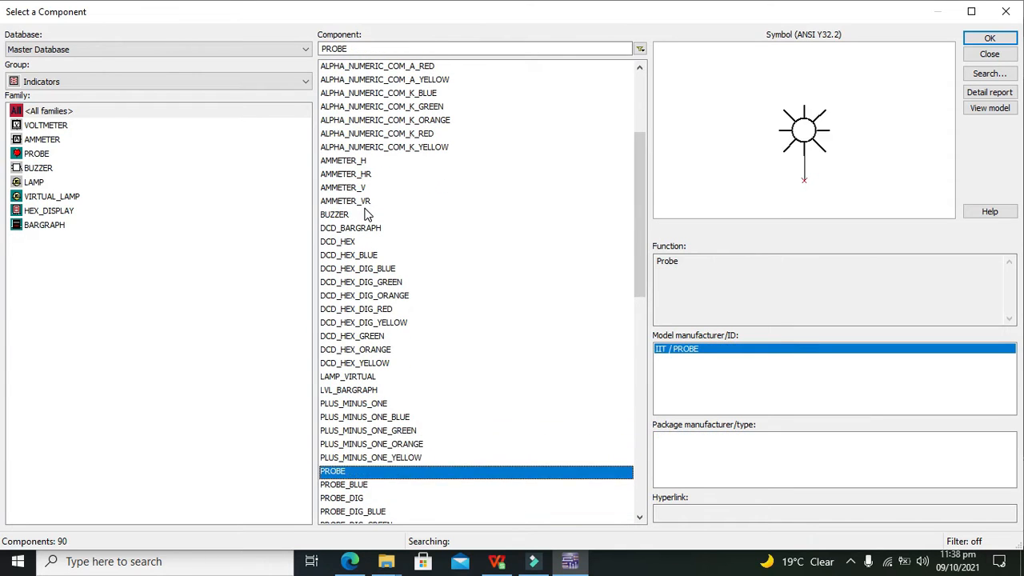
{"action": "left_click", "coordinate": [352, 512]}
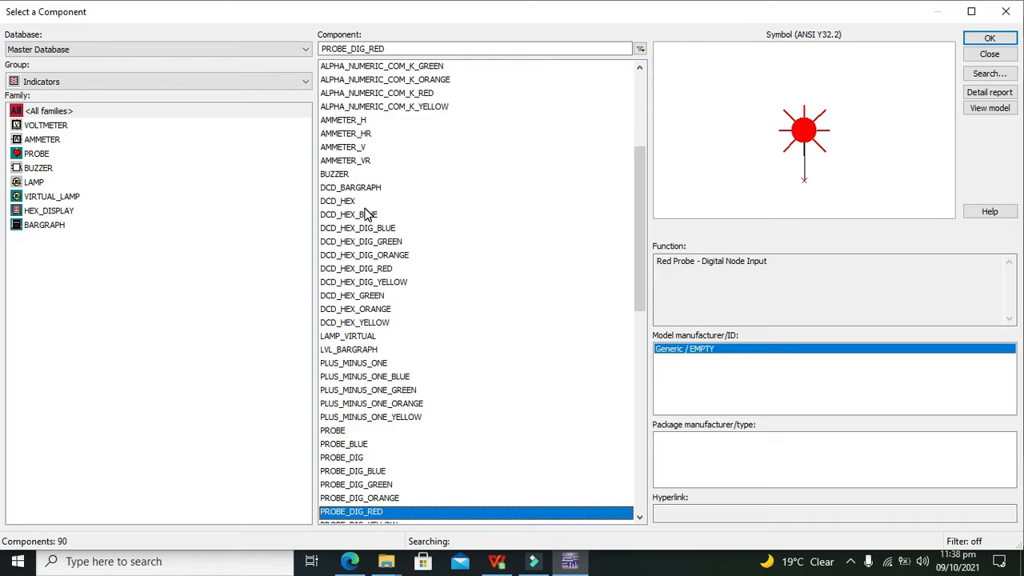
{"action": "mouse_move", "coordinate": [941, 45]}
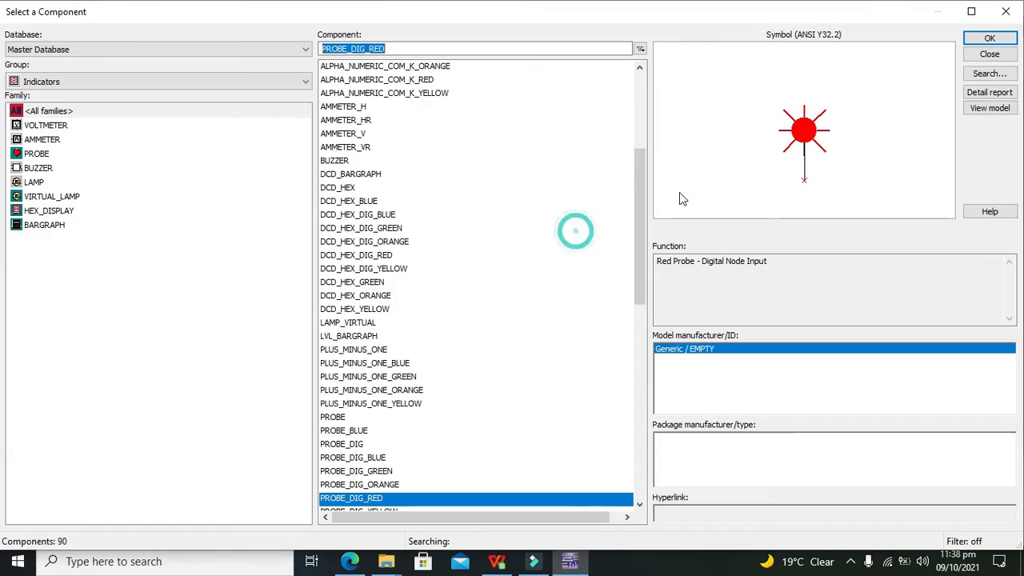
{"action": "left_click", "coordinate": [989, 39]}
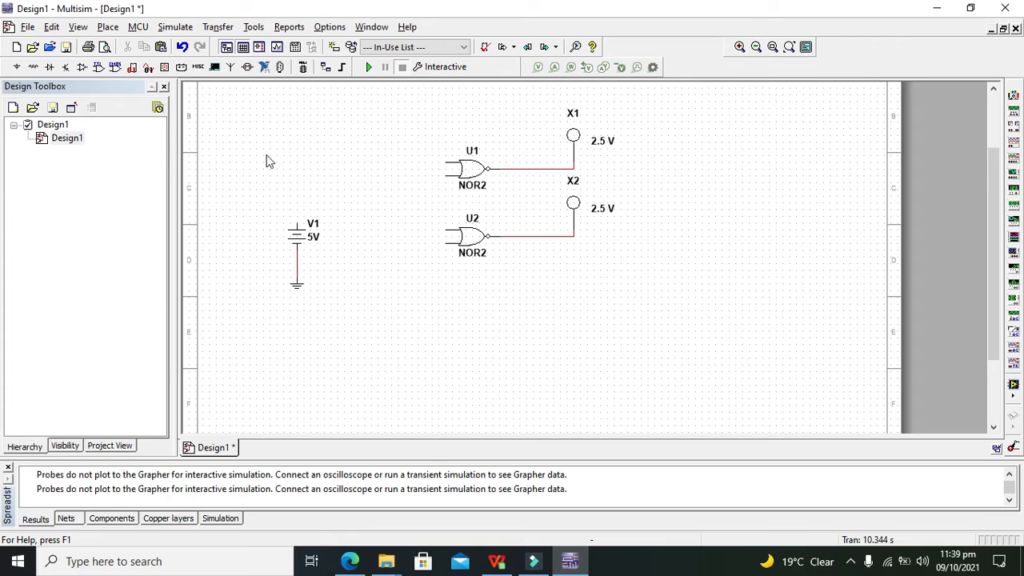
{"action": "mouse_move", "coordinate": [348, 172]}
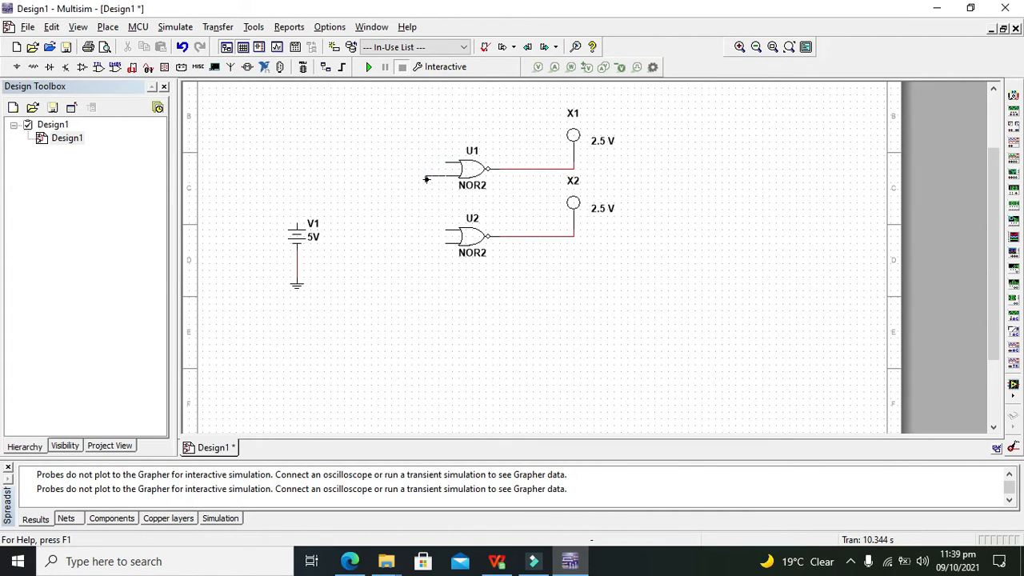
Step: Wire U1's lower input to U2's output and U2's upper input to U1's output
{"action": "left_click_drag", "start_coordinate": [426, 179], "coordinate": [483, 200]}
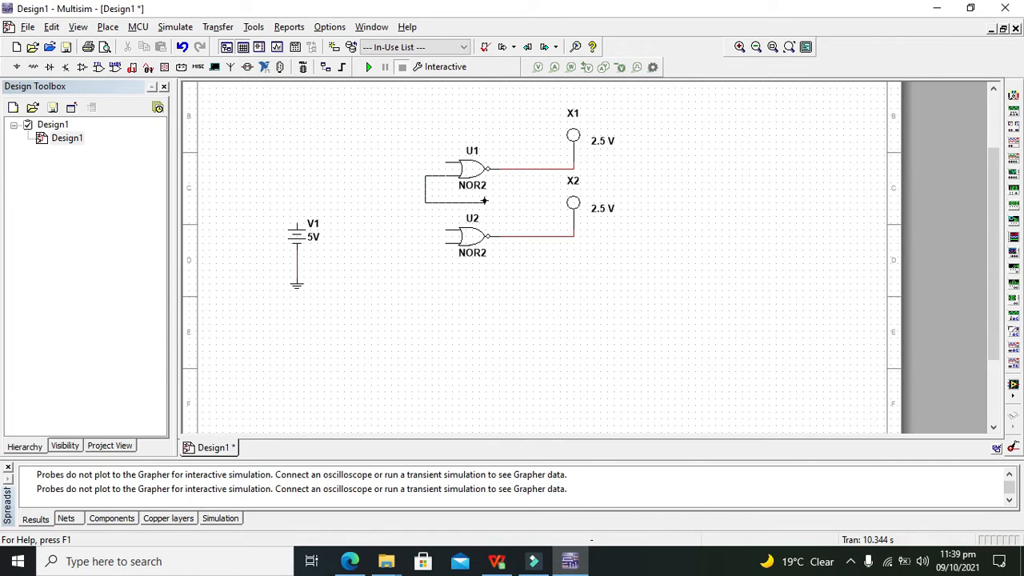
{"action": "left_click", "coordinate": [536, 234]}
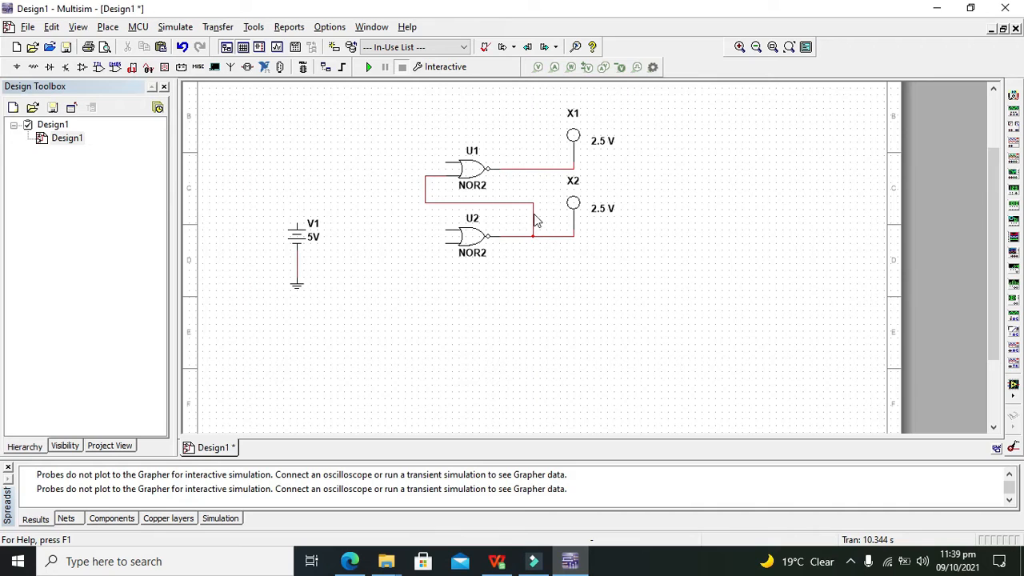
{"action": "mouse_move", "coordinate": [428, 185]}
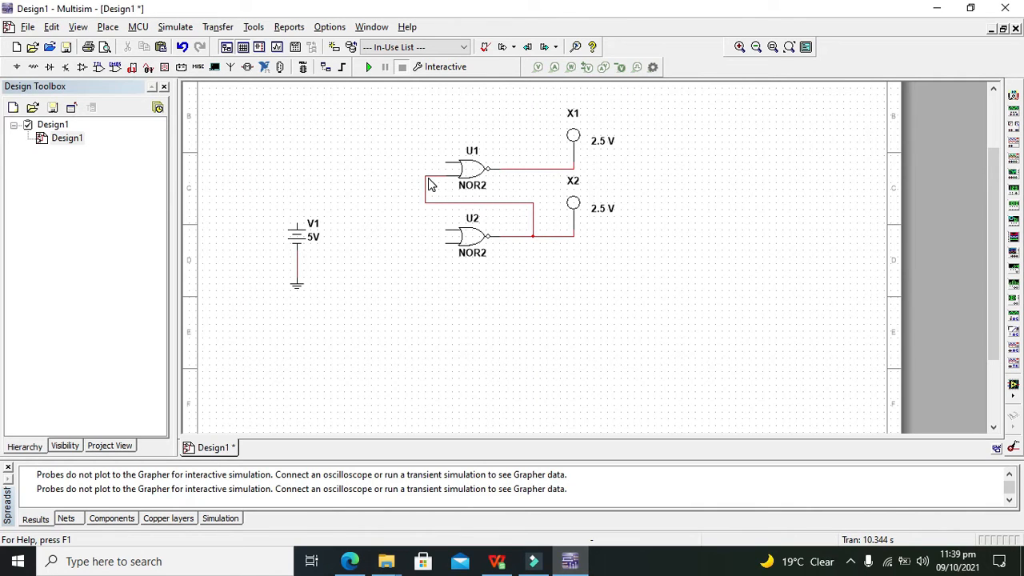
{"action": "mouse_move", "coordinate": [450, 221]}
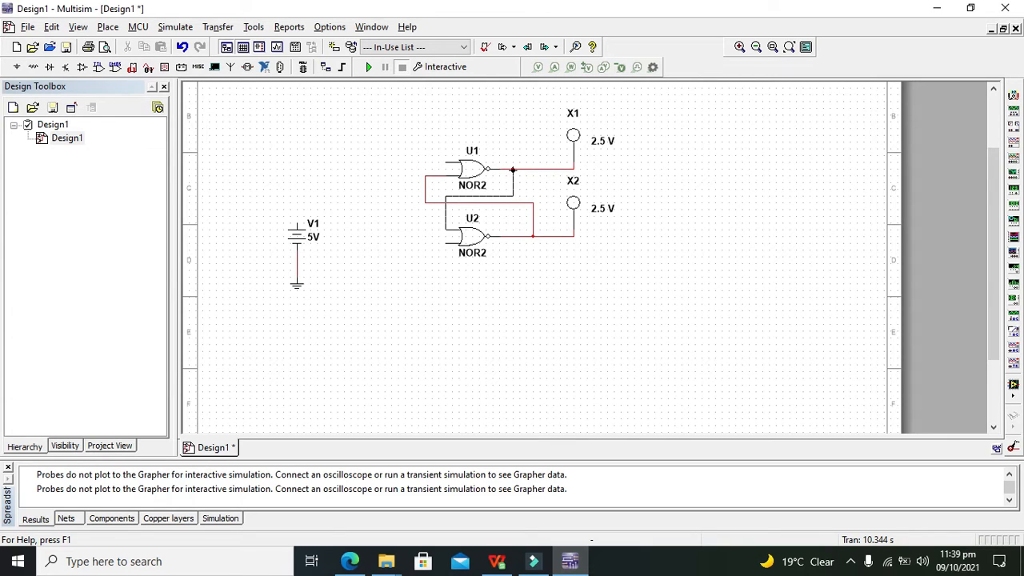
{"action": "left_click", "coordinate": [531, 168]}
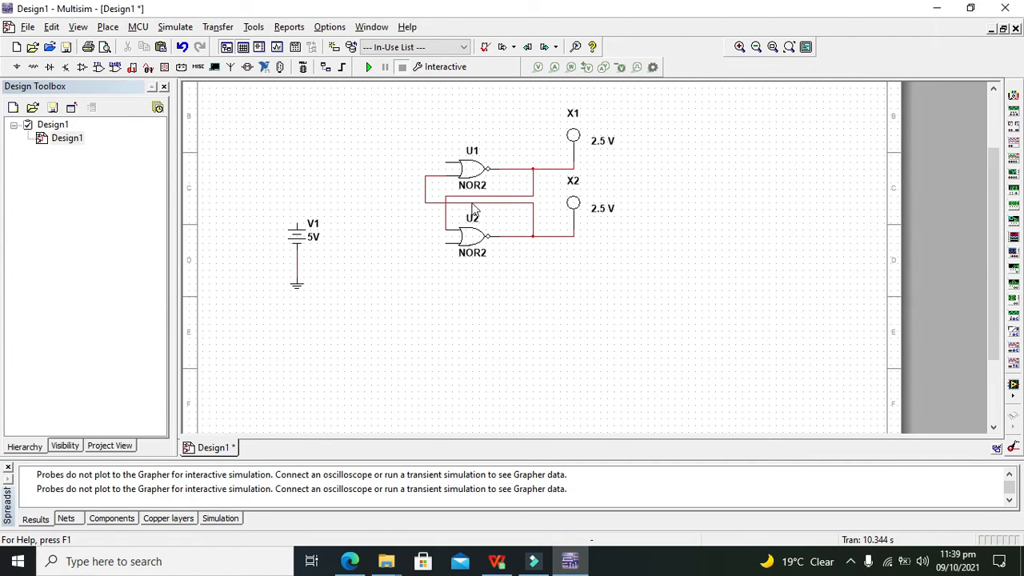
{"action": "mouse_move", "coordinate": [400, 202]}
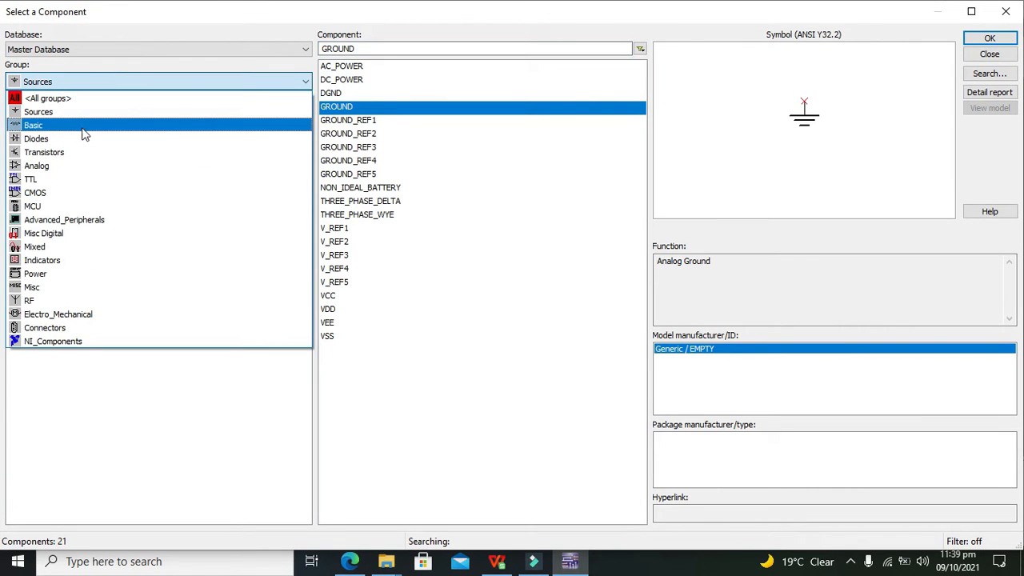
Step: Place two SPST switches S1 and S2 from Basic > SWITCH feeding the NOR gates' free inputs
{"action": "left_click", "coordinate": [35, 246]}
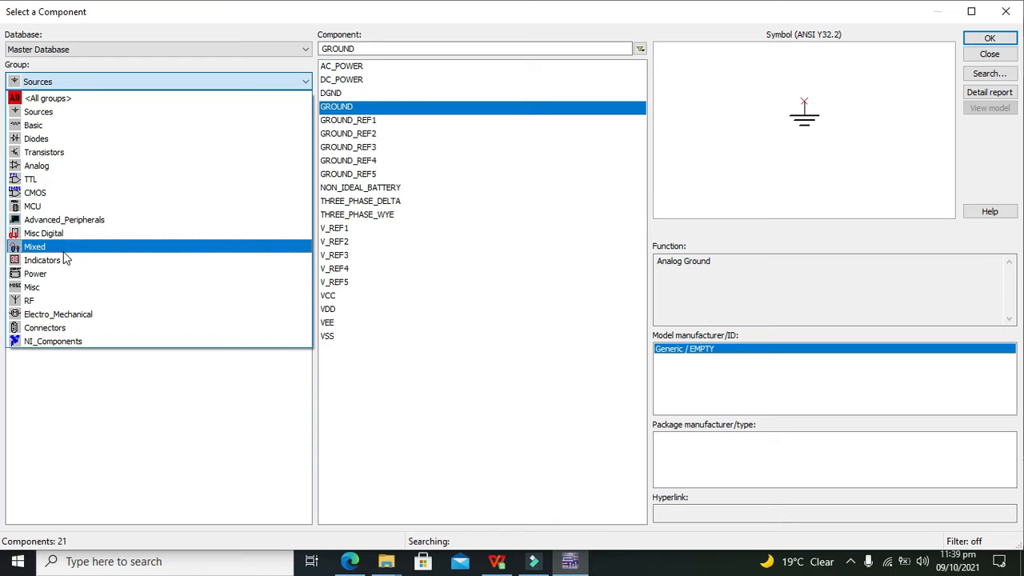
{"action": "left_click", "coordinate": [30, 179]}
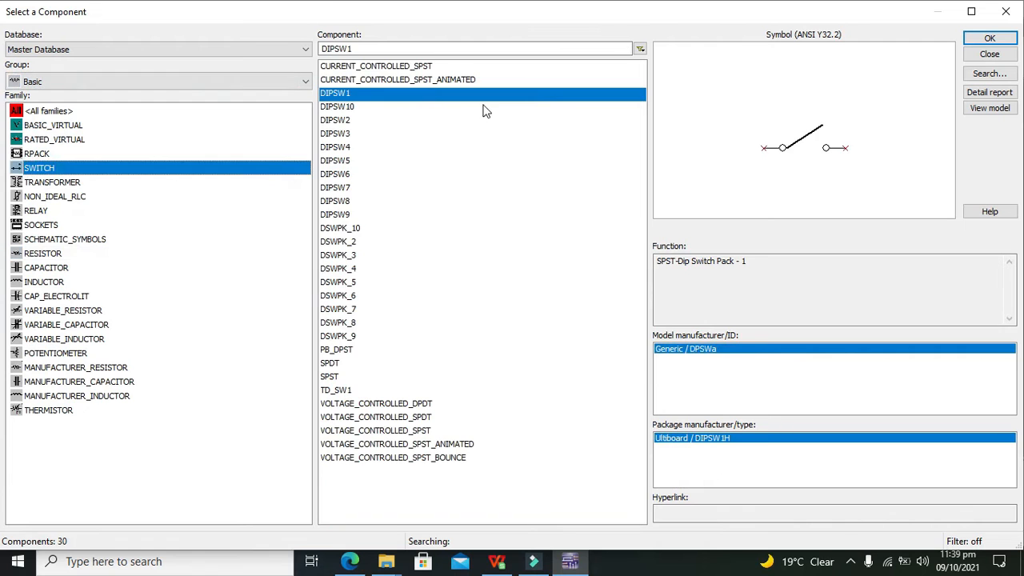
{"action": "left_click", "coordinate": [989, 54]}
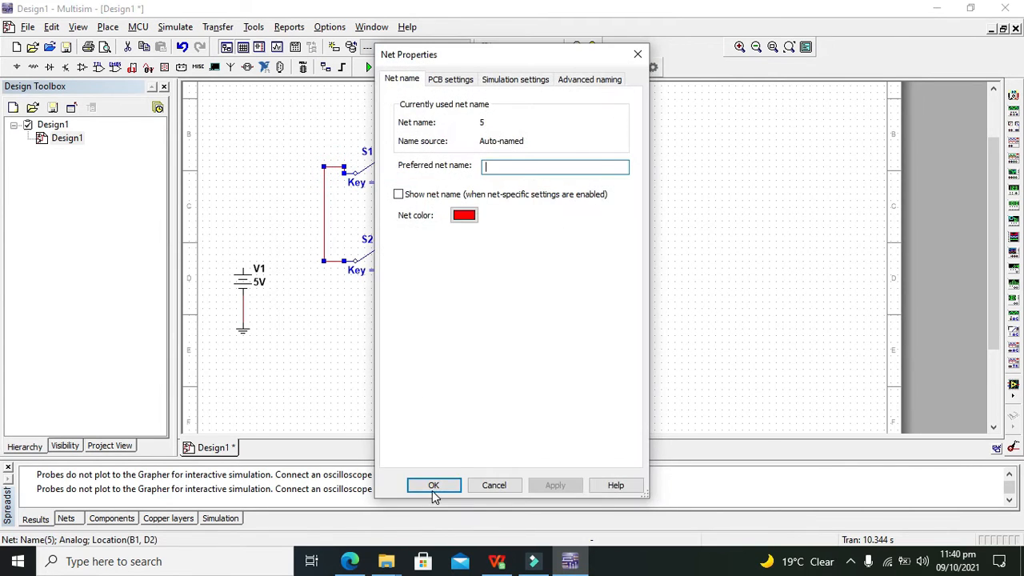
{"action": "left_click", "coordinate": [434, 485]}
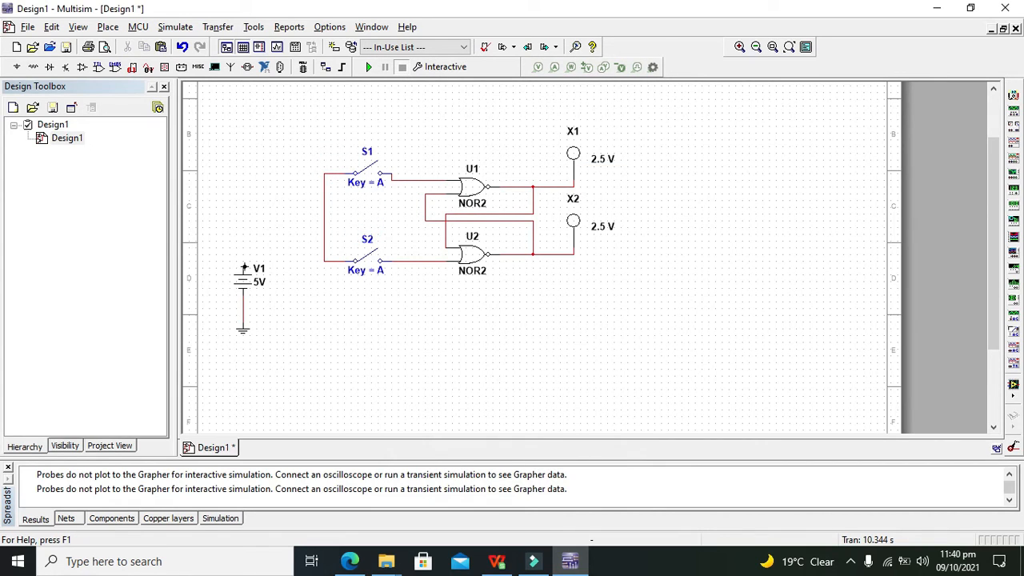
Step: Wire V1's positive terminal to the S1/S2 junction and start a text annotation
{"action": "left_click", "coordinate": [326, 214]}
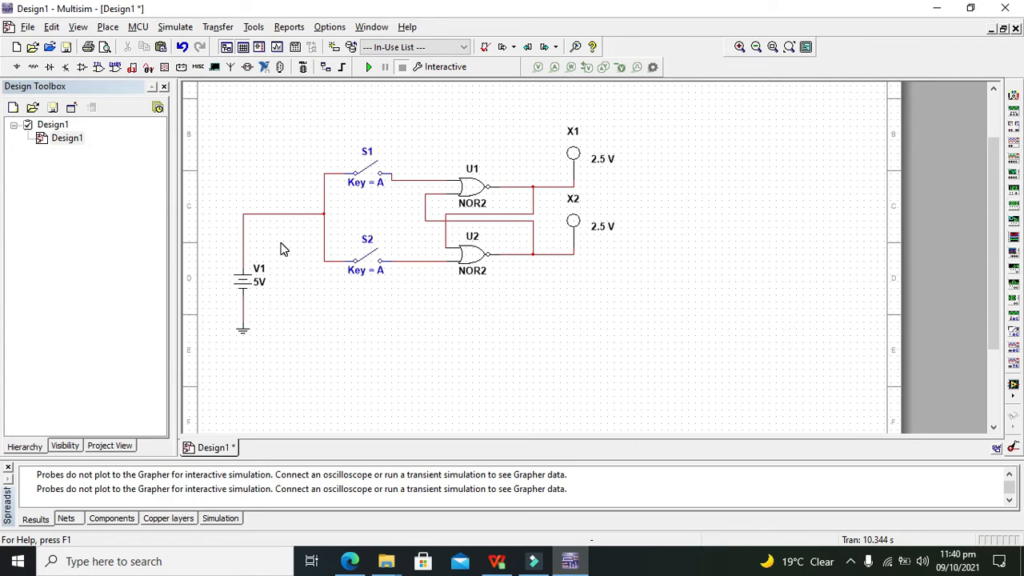
{"action": "mouse_move", "coordinate": [391, 224]}
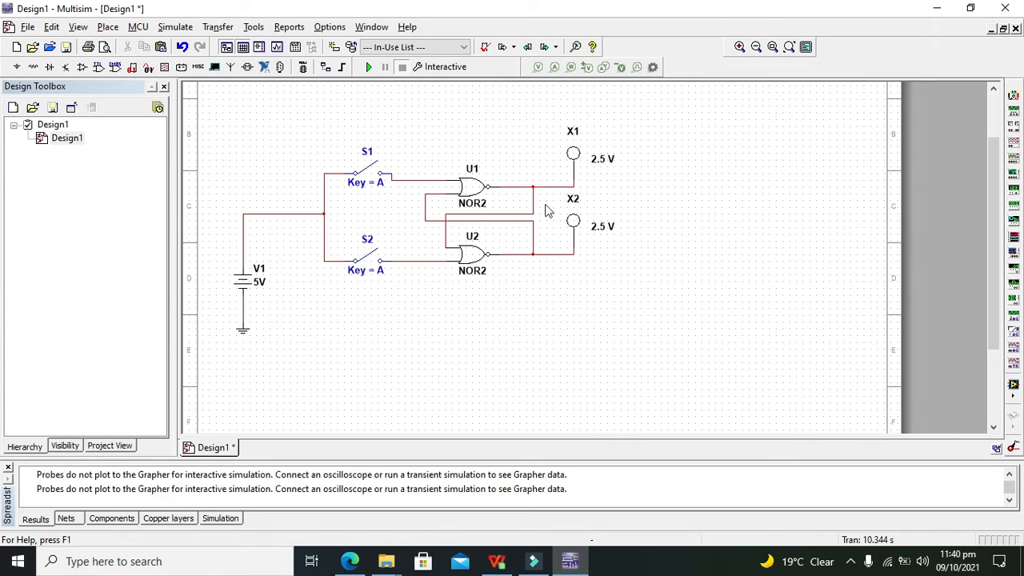
{"action": "mouse_move", "coordinate": [294, 151]}
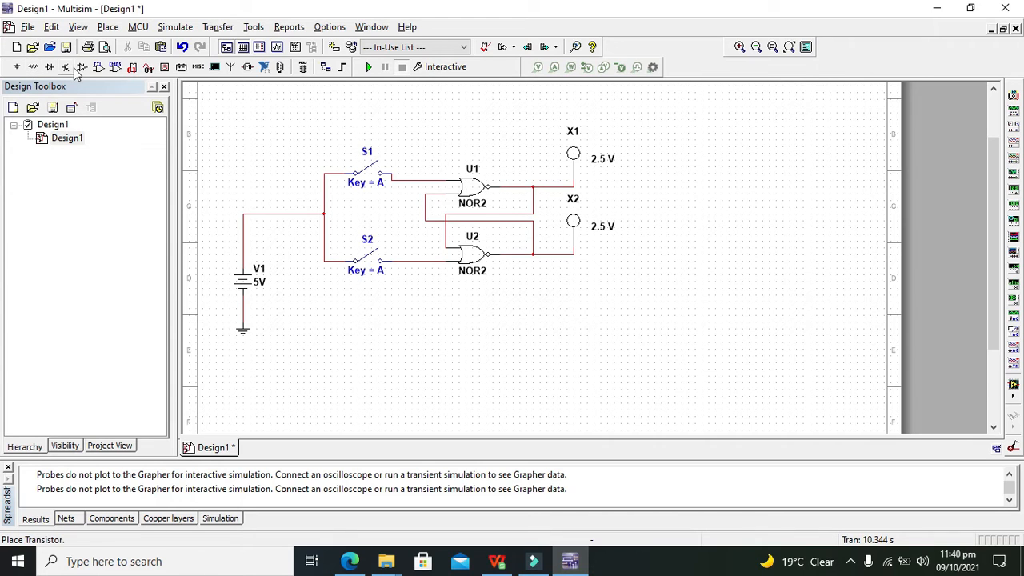
{"action": "left_click", "coordinate": [77, 25]}
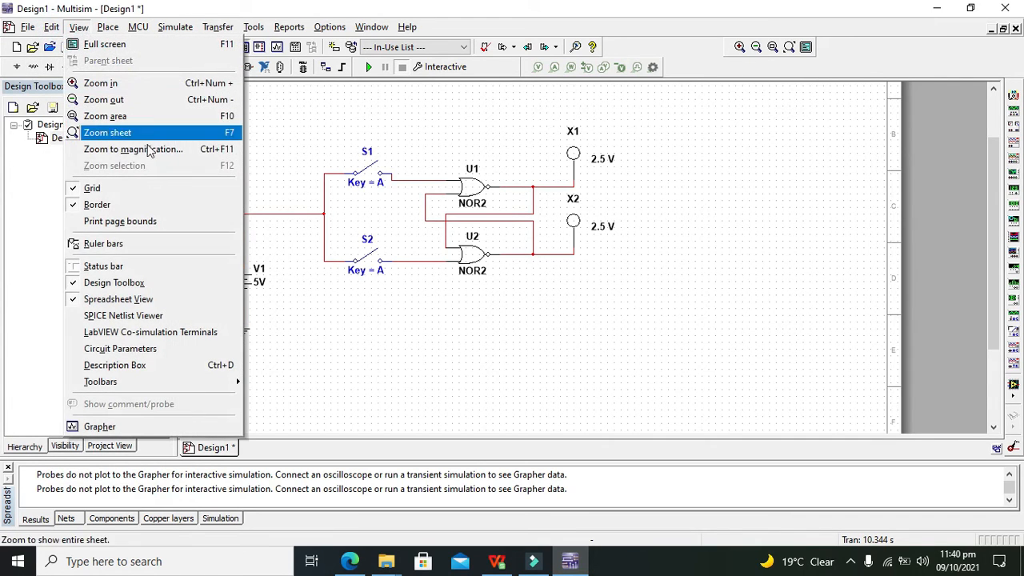
{"action": "left_click", "coordinate": [109, 26]}
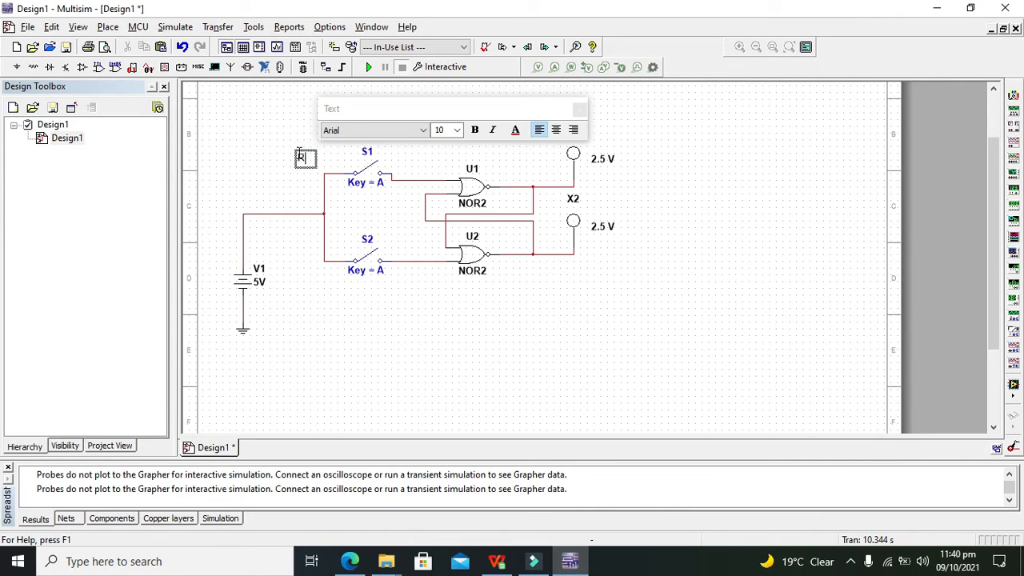
Step: Label switch S1 'Reset' and switch S2 'Set' with text annotations
{"action": "type", "text": "Reset"}
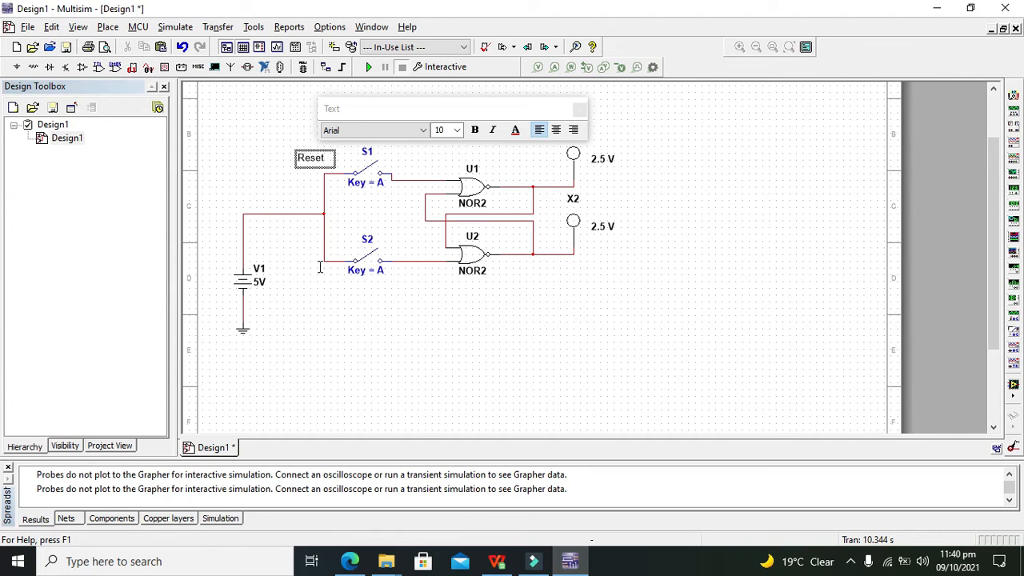
{"action": "left_click", "coordinate": [306, 284]}
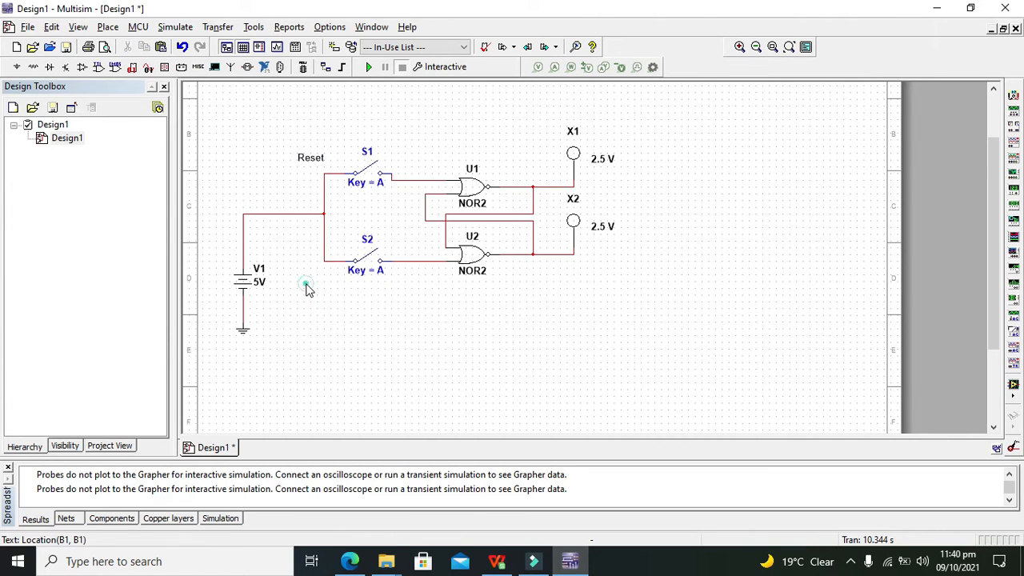
{"action": "left_click", "coordinate": [107, 25]}
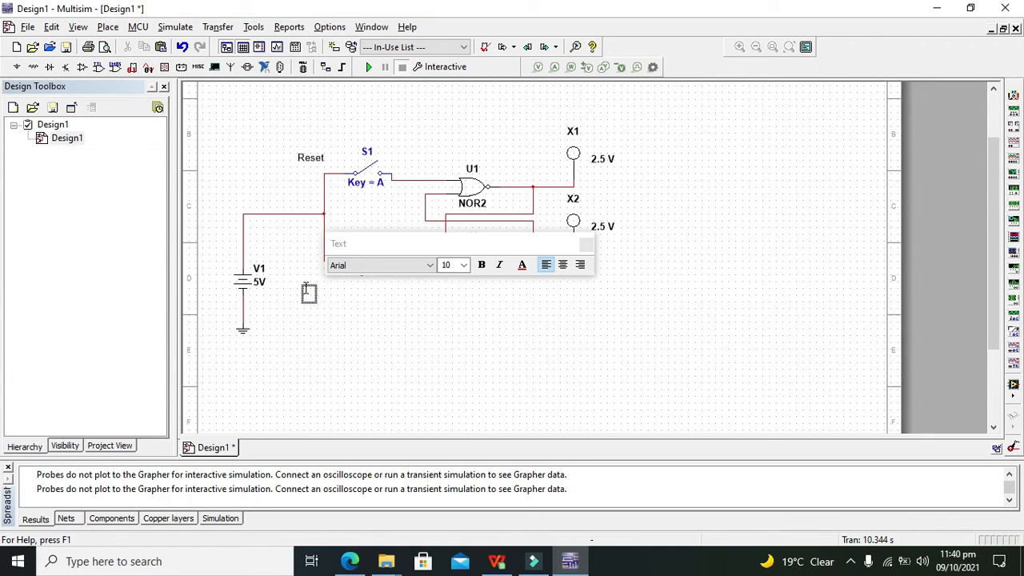
{"action": "type", "text": "Set"}
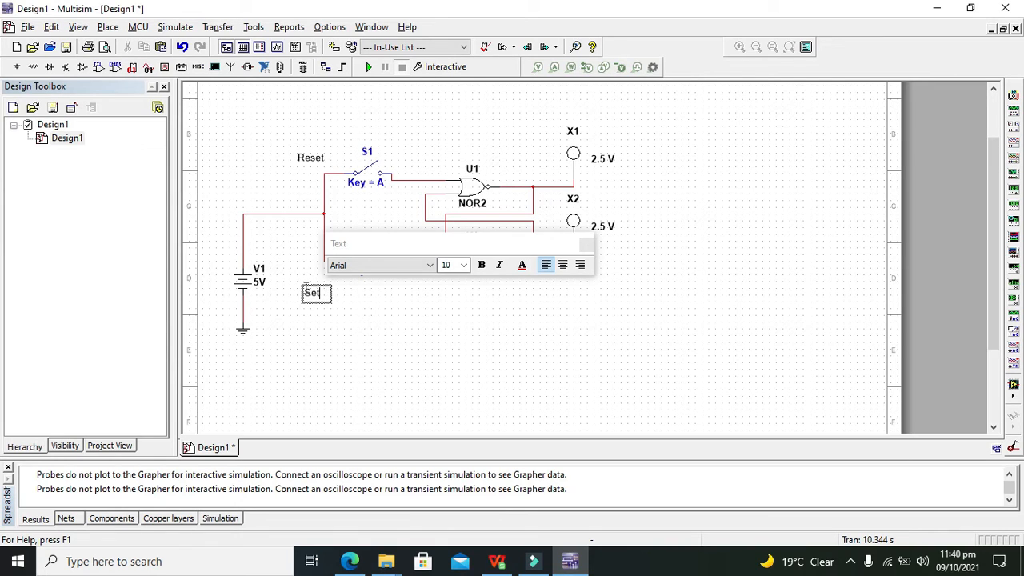
{"action": "left_click", "coordinate": [640, 152]}
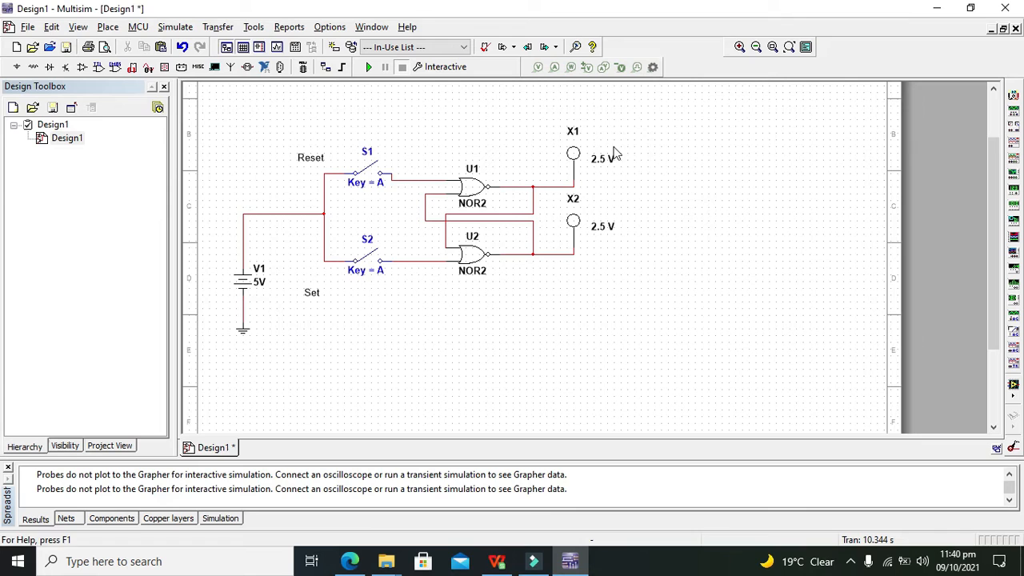
Step: Add a Q' text label beside probe X1
{"action": "left_click", "coordinate": [109, 26]}
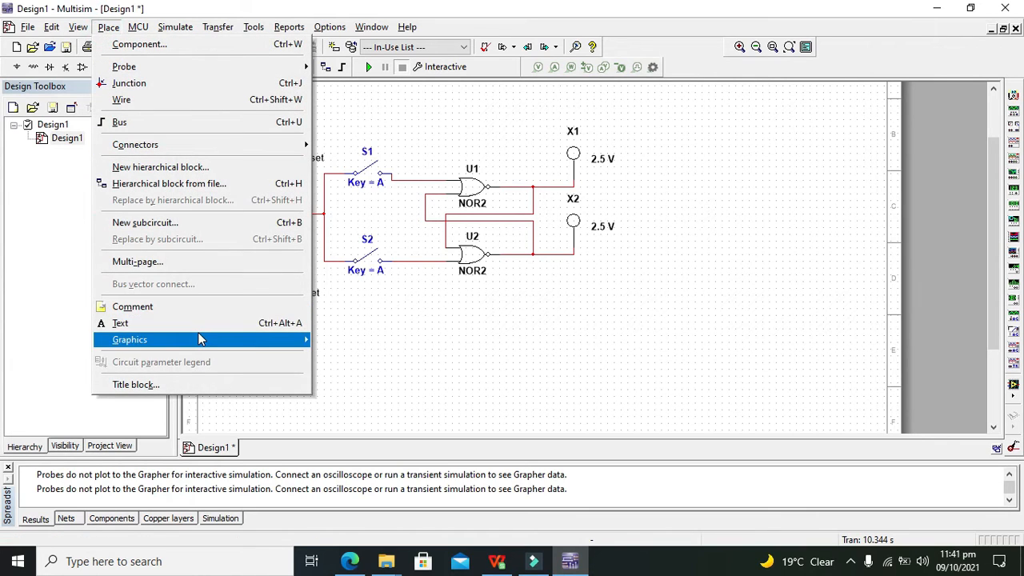
{"action": "left_click", "coordinate": [120, 323]}
{"action": "type", "text": "Q"}
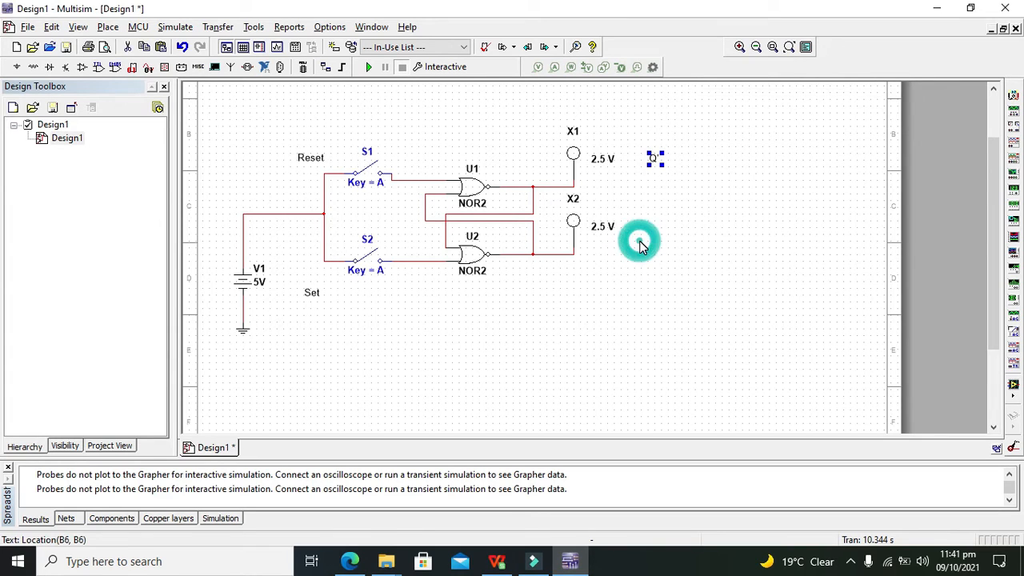
{"action": "left_click", "coordinate": [640, 241]}
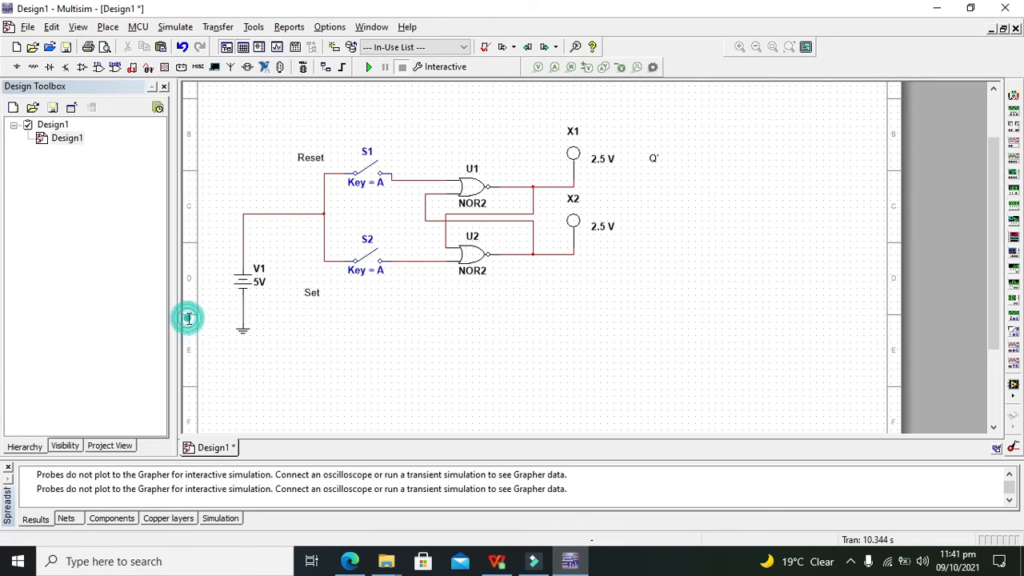
{"action": "left_click", "coordinate": [653, 246]}
{"action": "type", "text": "Q"}
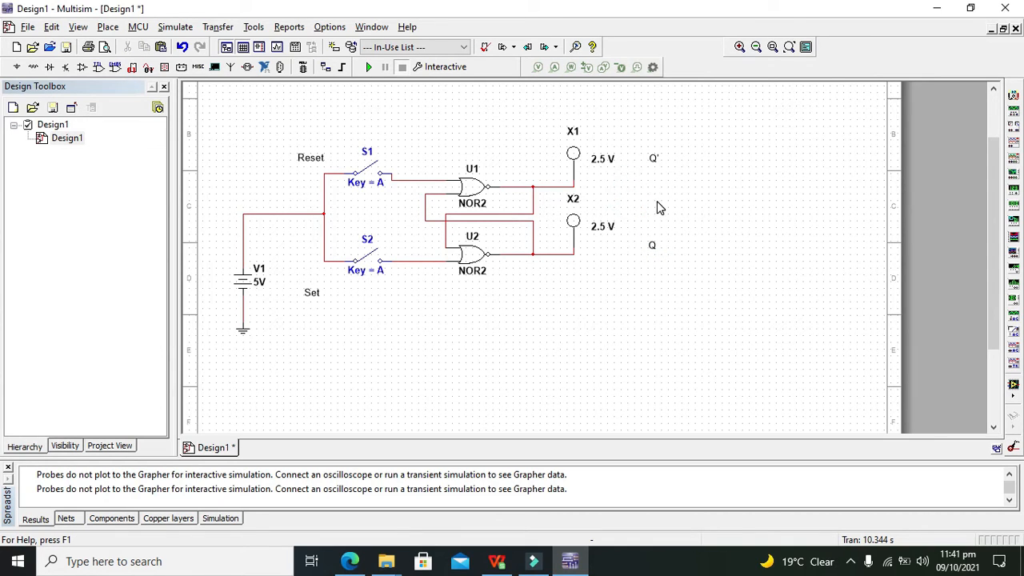
{"action": "mouse_move", "coordinate": [606, 200]}
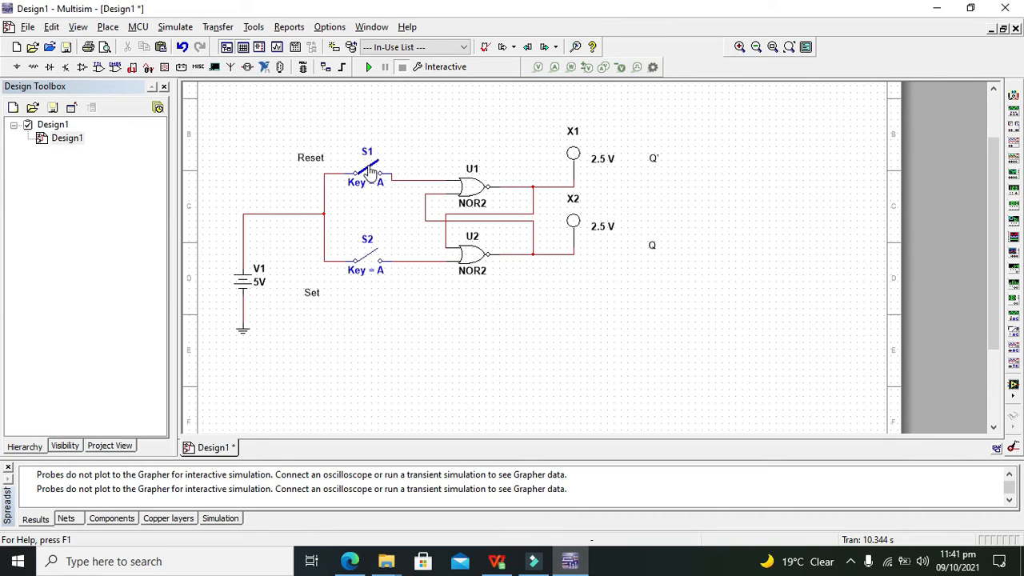
{"action": "mouse_move", "coordinate": [371, 173]}
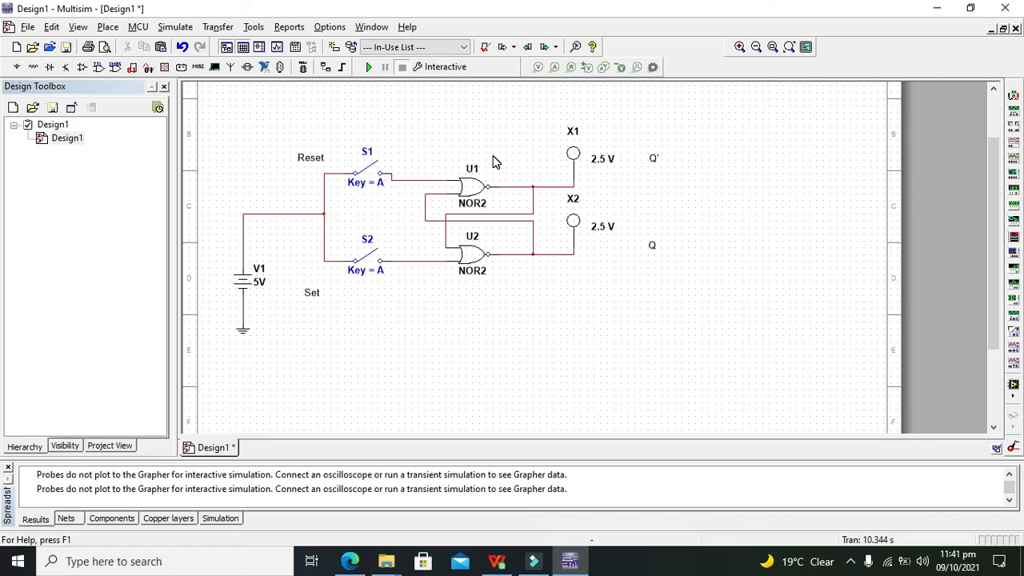
{"action": "mouse_move", "coordinate": [557, 122]}
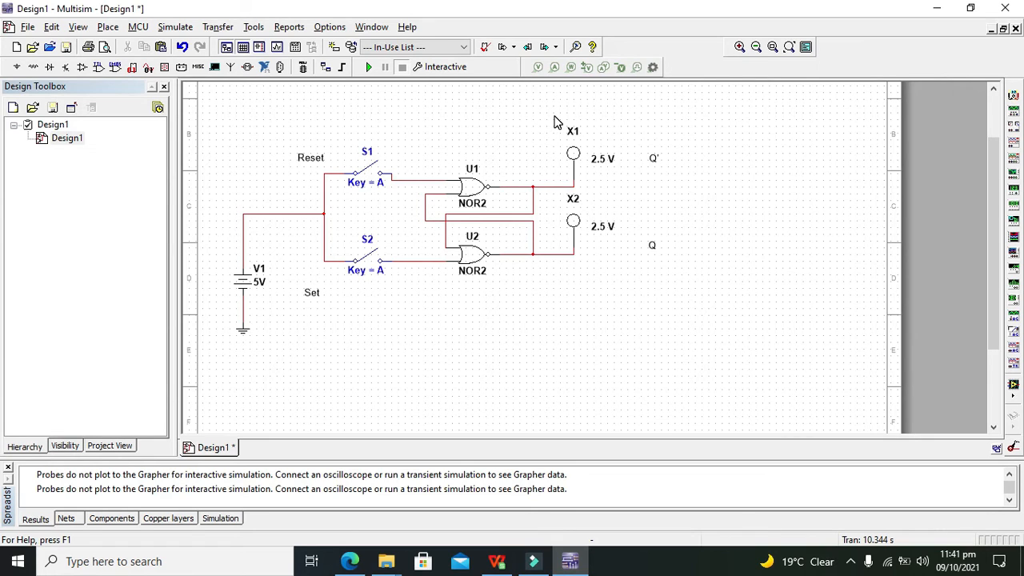
Step: Add a Q label beside probe X2 and toggle the Reset switch S1 in simulation
{"action": "left_click_drag", "start_coordinate": [557, 120], "coordinate": [653, 246]}
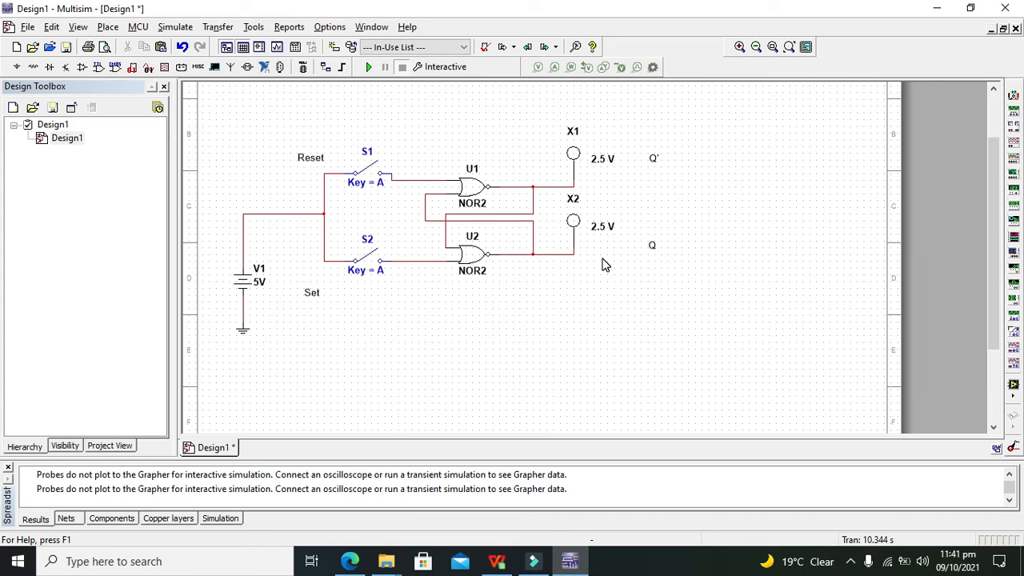
{"action": "mouse_move", "coordinate": [604, 253]}
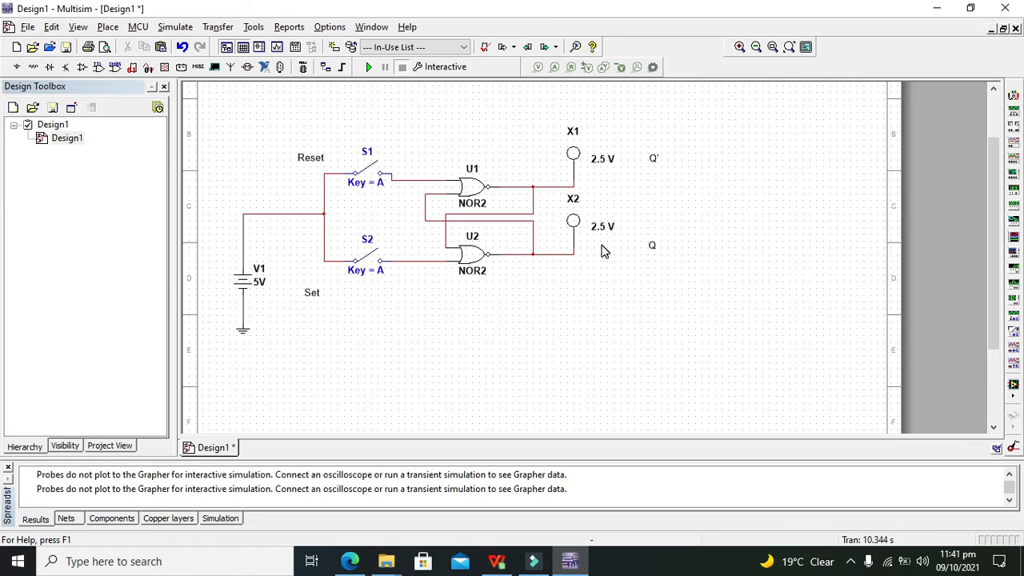
{"action": "mouse_move", "coordinate": [608, 251]}
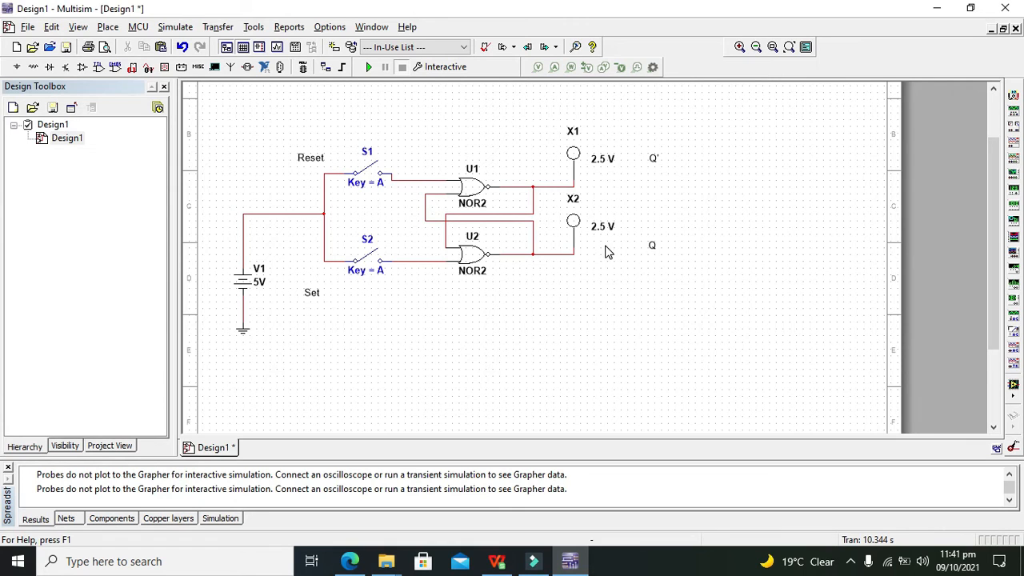
{"action": "mouse_move", "coordinate": [608, 269]}
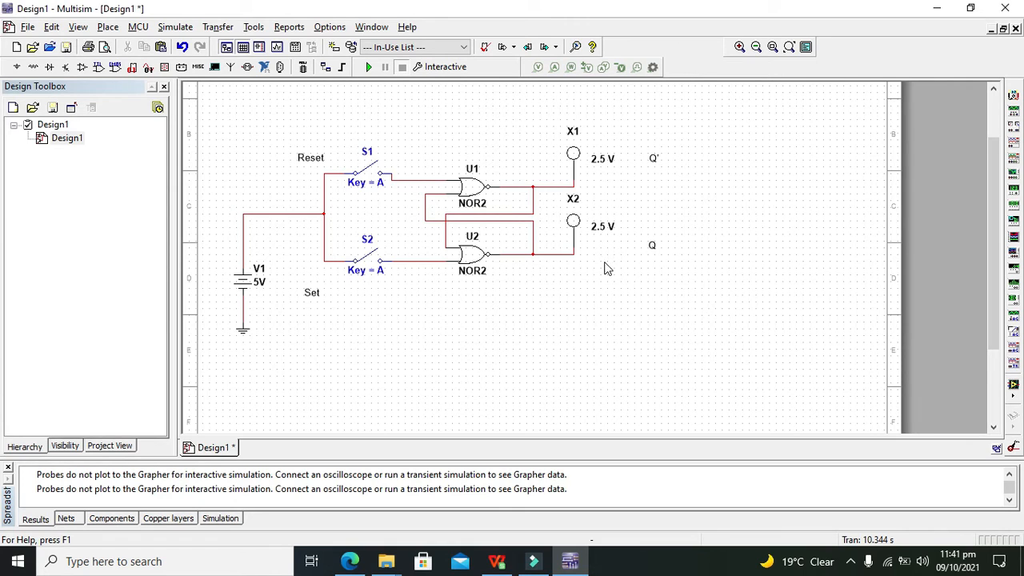
{"action": "mouse_move", "coordinate": [611, 168]}
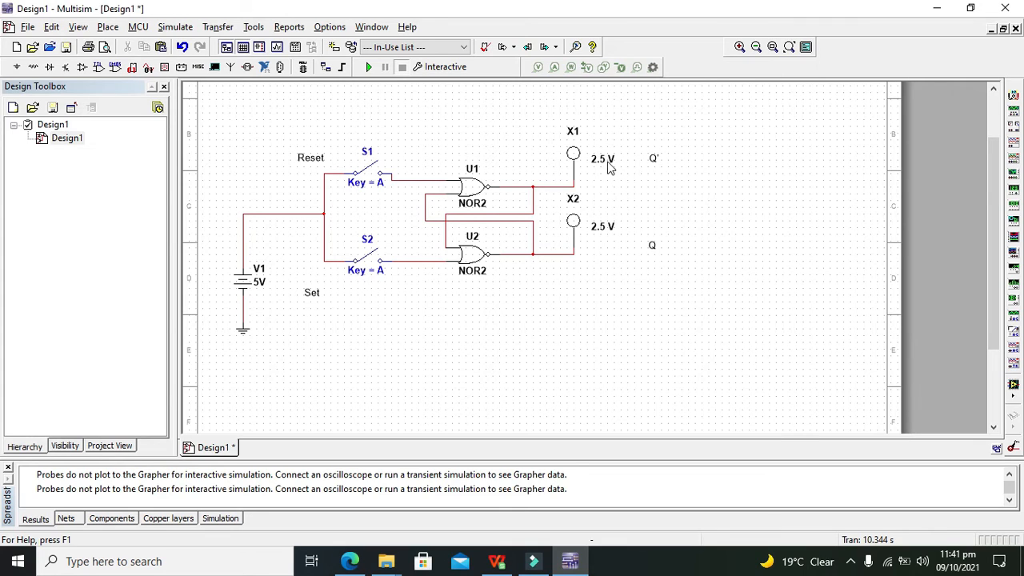
{"action": "mouse_move", "coordinate": [429, 156]}
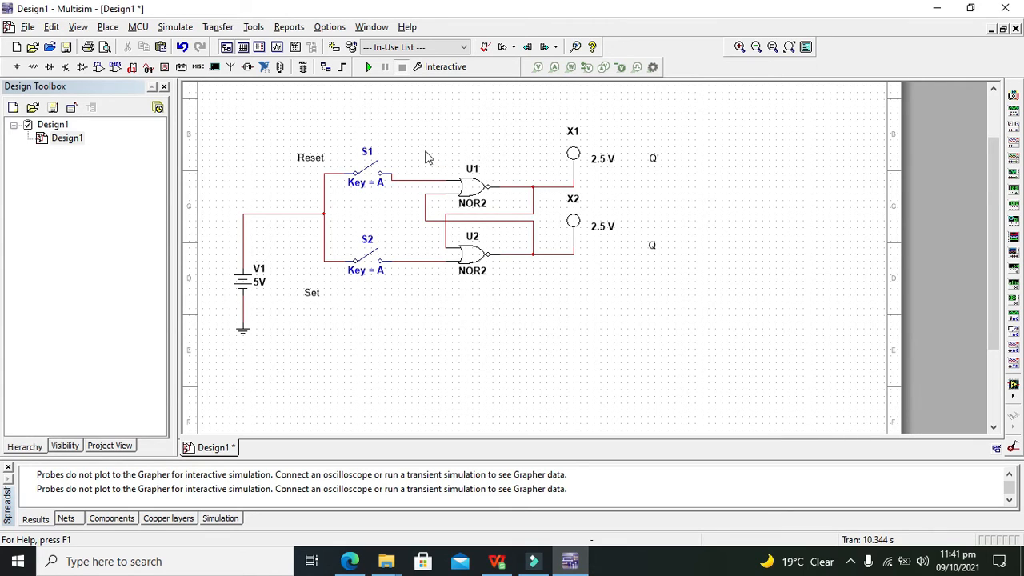
{"action": "mouse_move", "coordinate": [390, 154]}
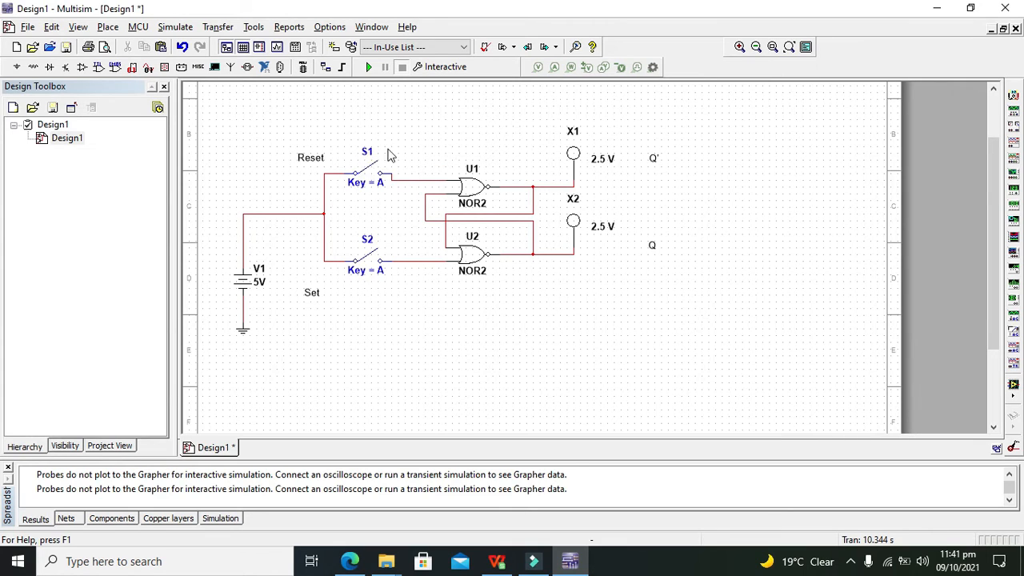
{"action": "mouse_move", "coordinate": [401, 173]}
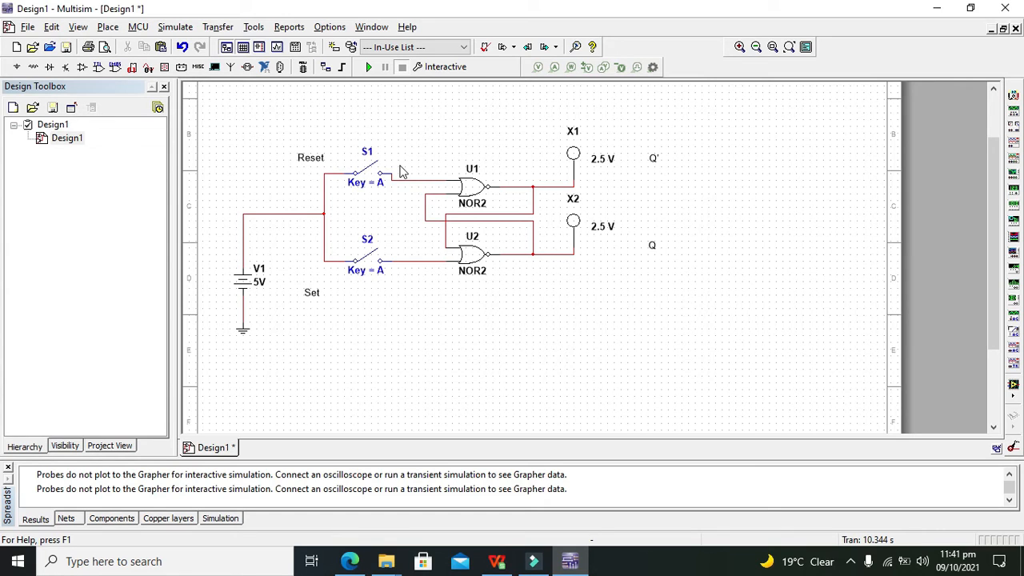
{"action": "left_click", "coordinate": [367, 168]}
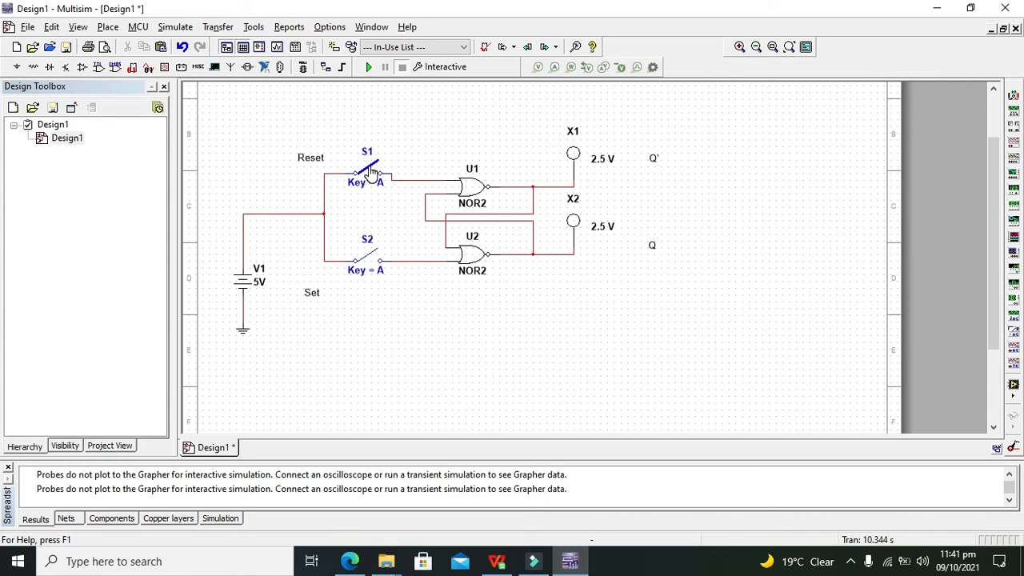
{"action": "left_click", "coordinate": [368, 170]}
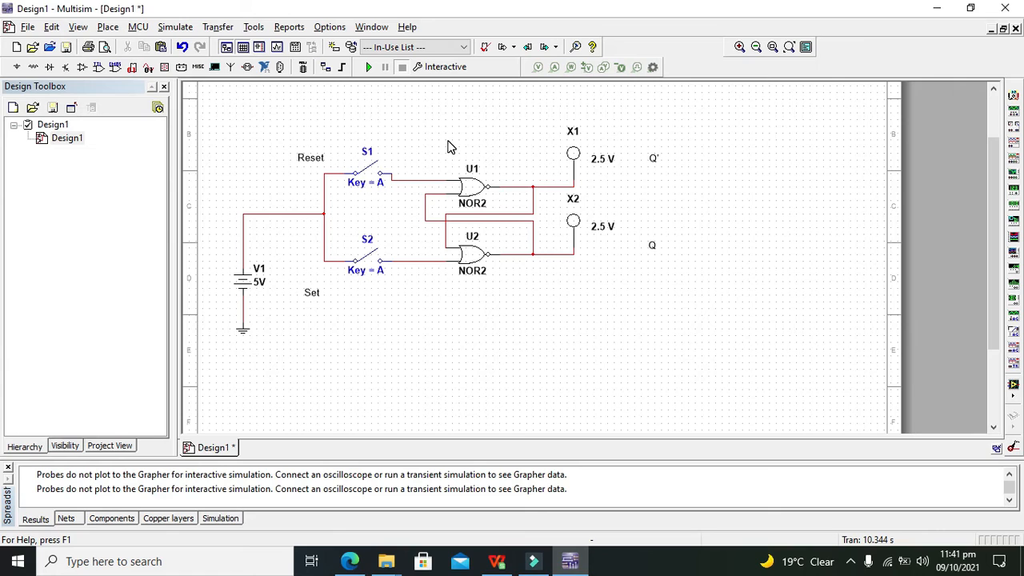
{"action": "mouse_move", "coordinate": [585, 141]}
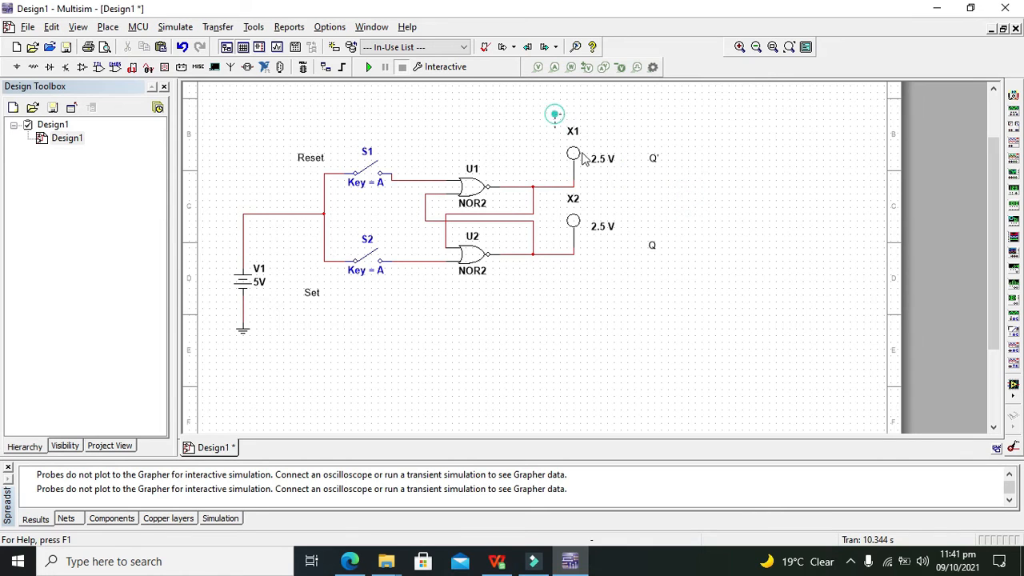
{"action": "left_click", "coordinate": [572, 158]}
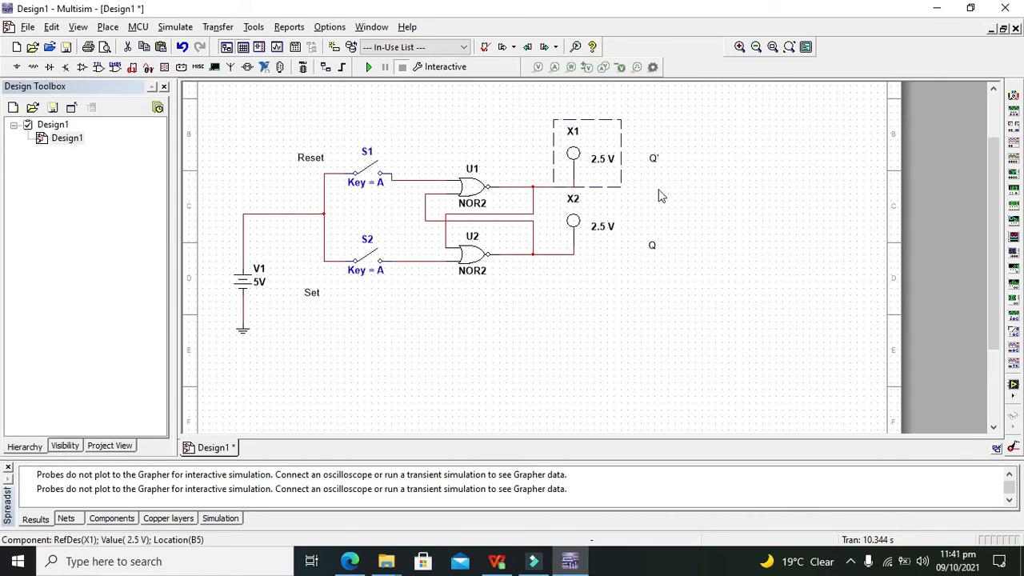
{"action": "left_click", "coordinate": [368, 169]}
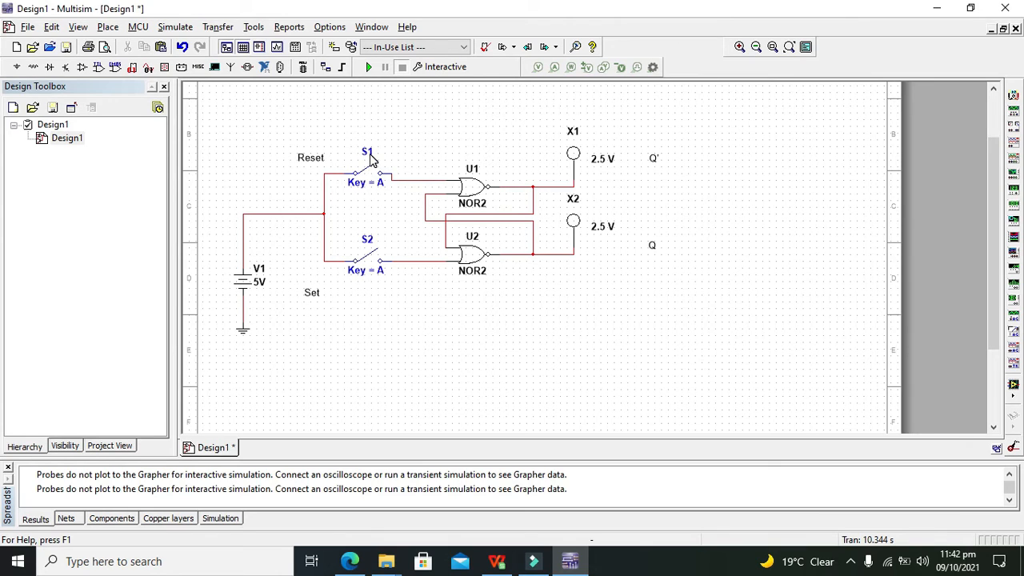
{"action": "mouse_move", "coordinate": [374, 180]}
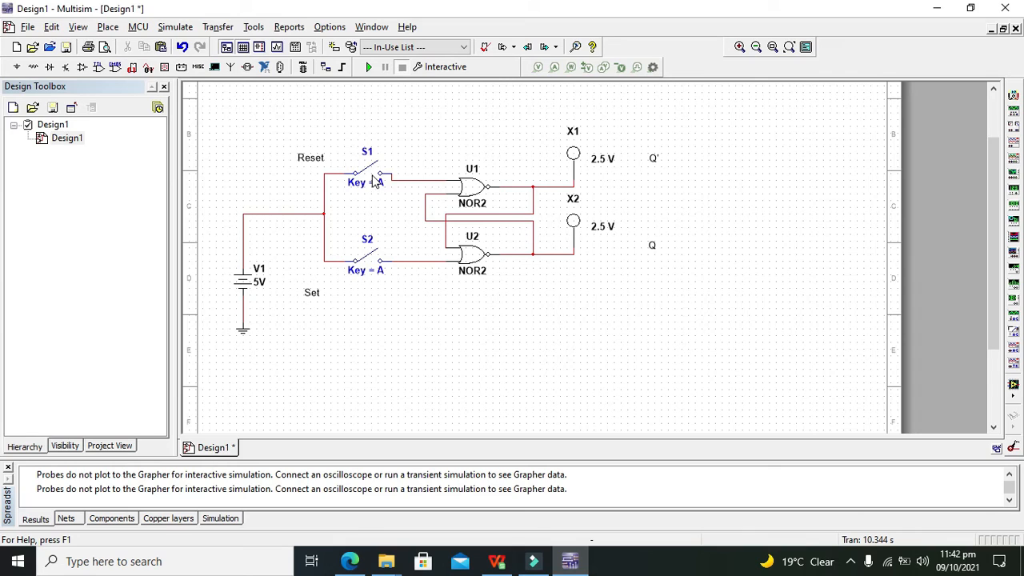
{"action": "mouse_move", "coordinate": [550, 174]}
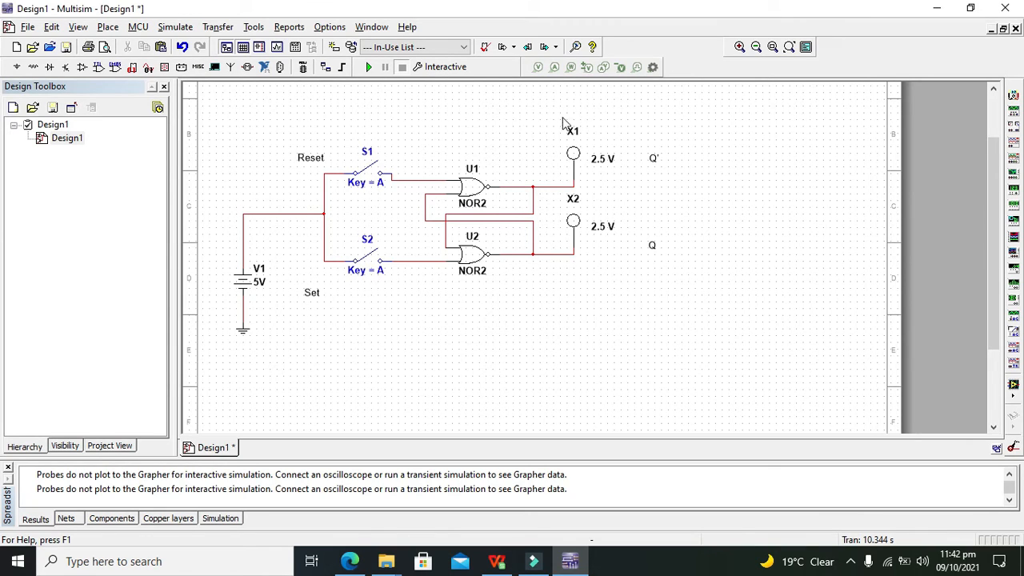
{"action": "mouse_move", "coordinate": [595, 226]}
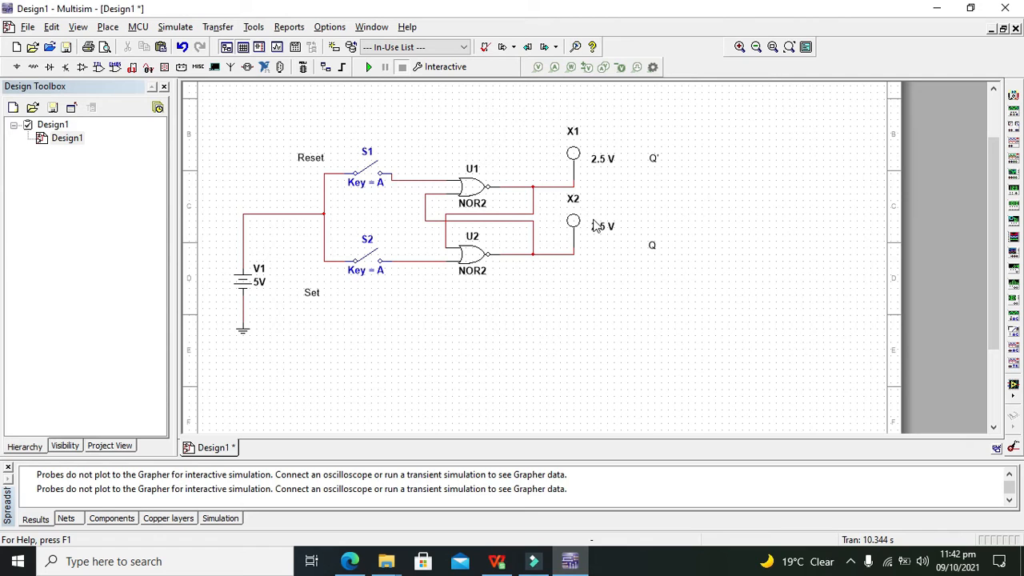
Step: Close and reopen Reset switch S1, then operate Set switch S2 to test latching
{"action": "left_click", "coordinate": [368, 169]}
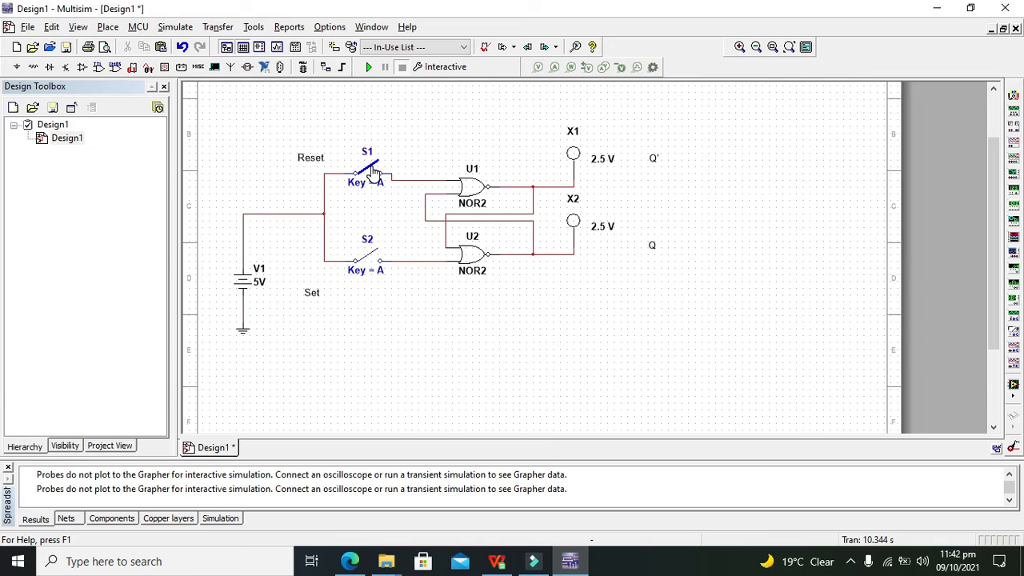
{"action": "left_click", "coordinate": [368, 163]}
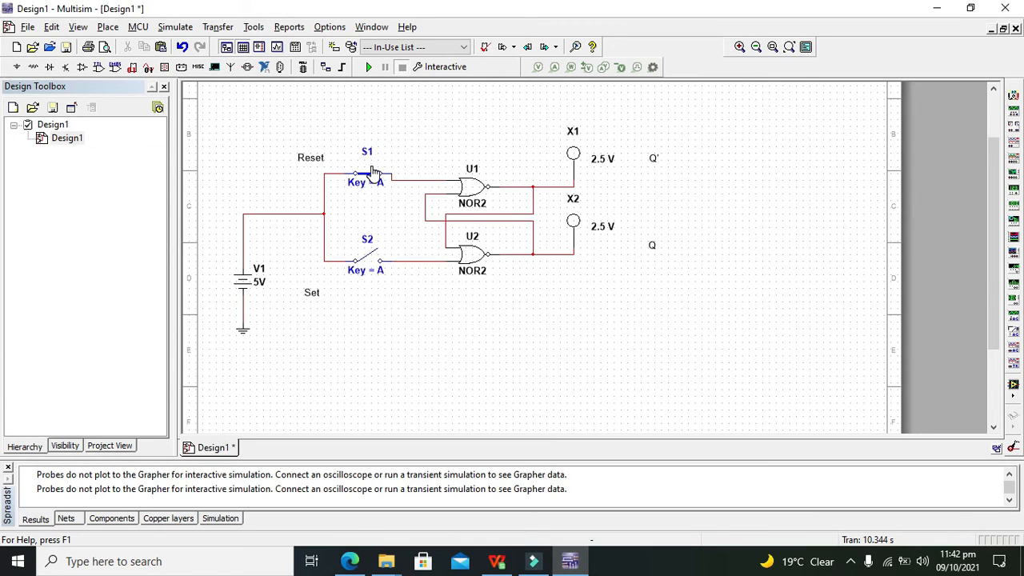
{"action": "left_click", "coordinate": [371, 256]}
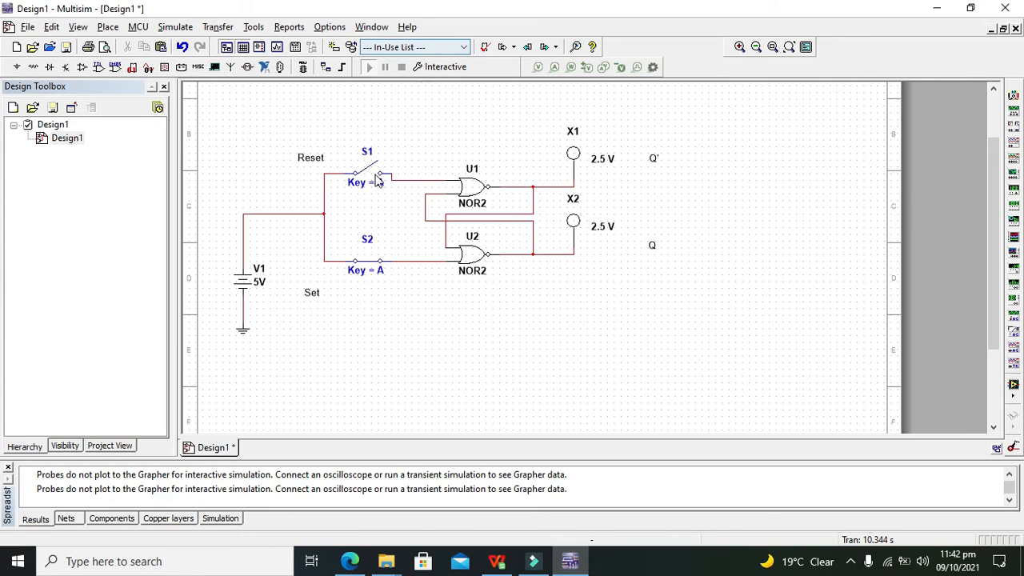
Step: Toggle Set switch S2 repeatedly, then Reset S1, watching Q and Q' probes swap states
{"action": "left_click", "coordinate": [368, 67]}
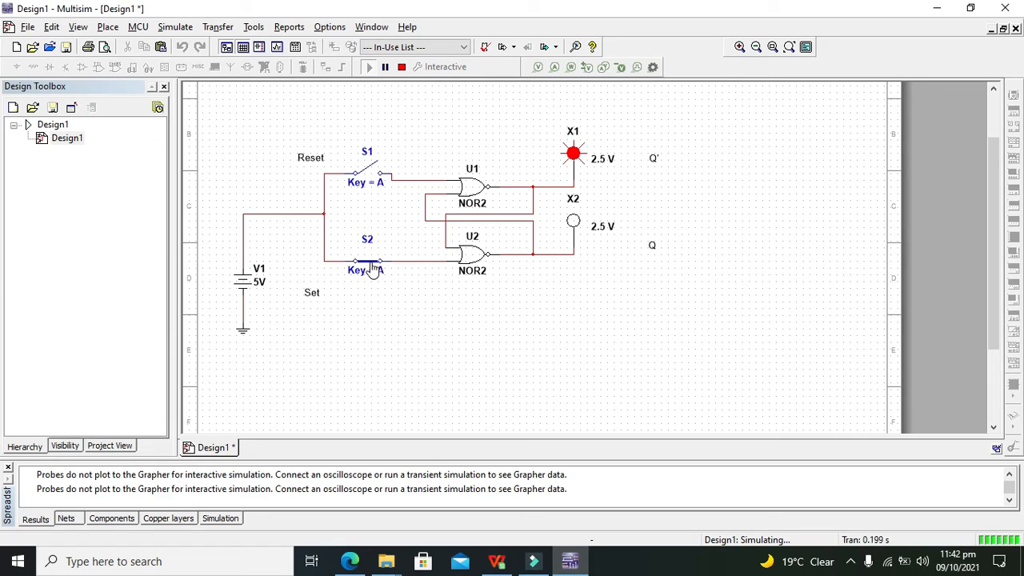
{"action": "left_click", "coordinate": [366, 263]}
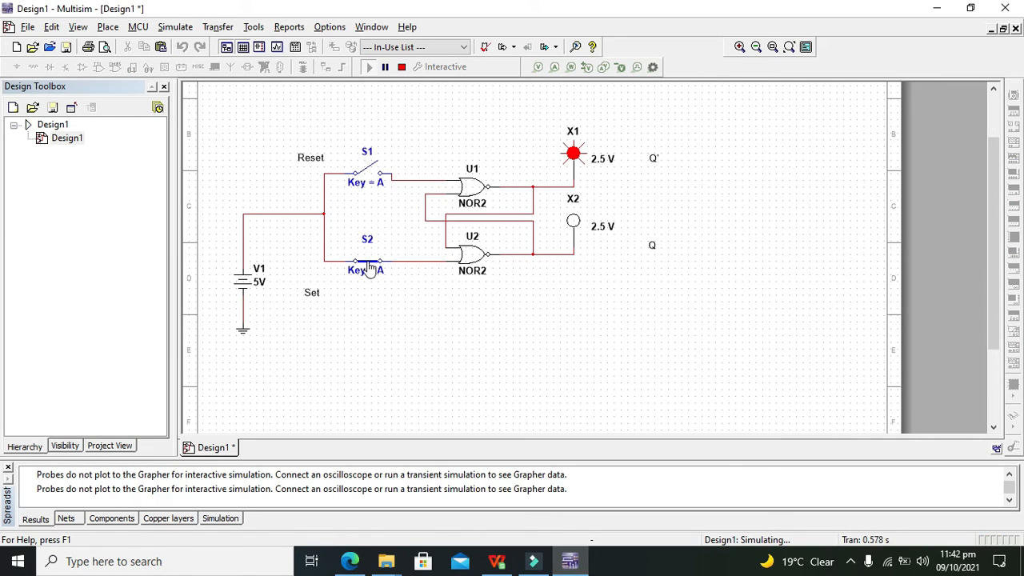
{"action": "left_click", "coordinate": [366, 262]}
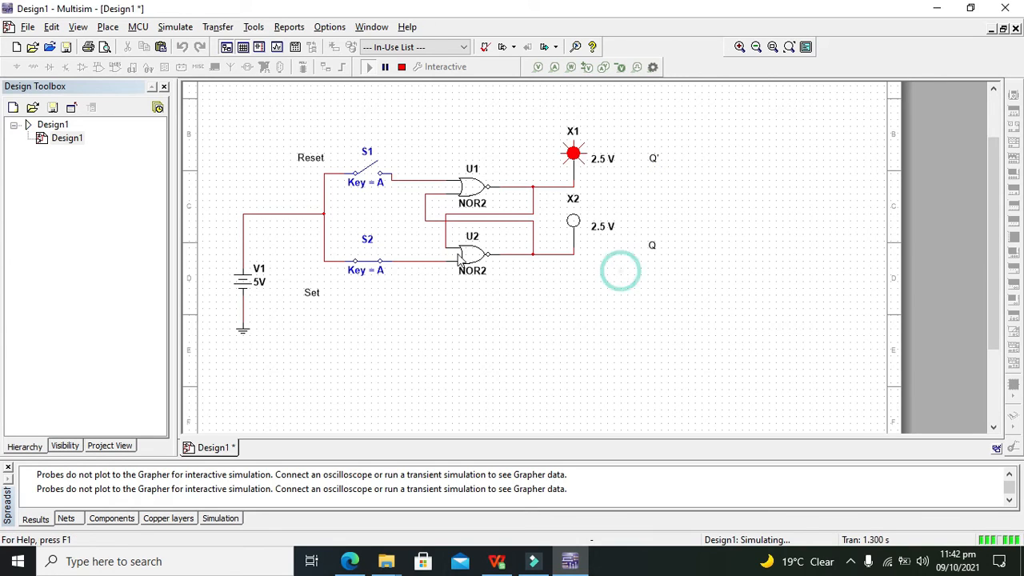
{"action": "left_click", "coordinate": [368, 263]}
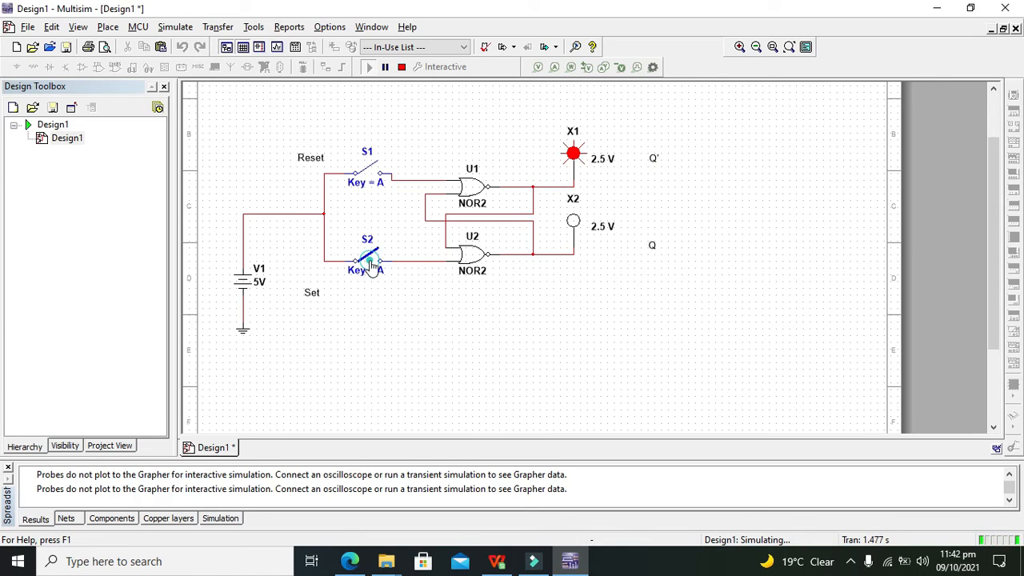
{"action": "left_click", "coordinate": [367, 263]}
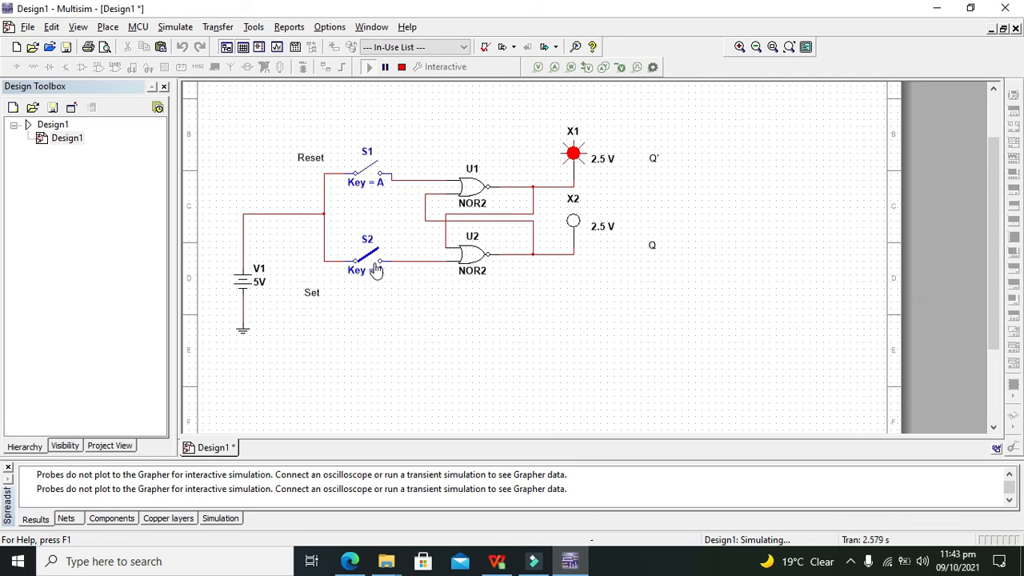
{"action": "mouse_move", "coordinate": [372, 269]}
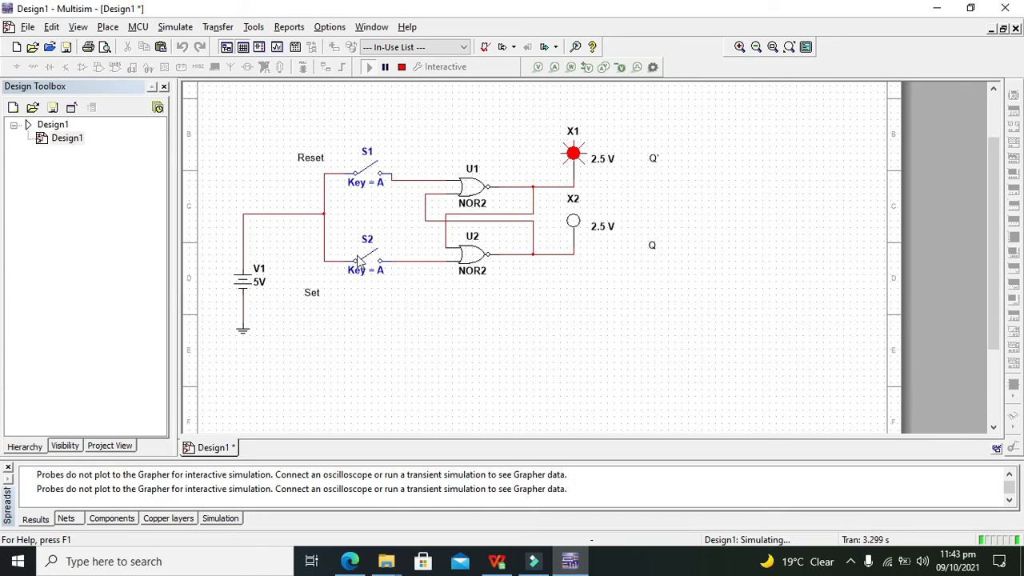
{"action": "left_click", "coordinate": [368, 169]}
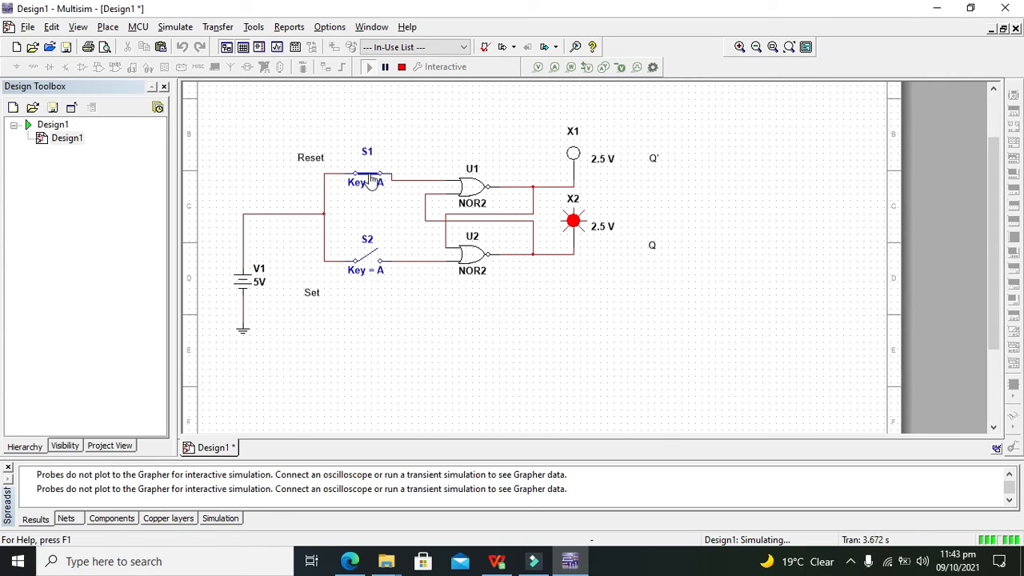
Step: Toggle the Reset switch S1 repeatedly while the simulation runs, observing the probes
{"action": "left_click", "coordinate": [368, 176]}
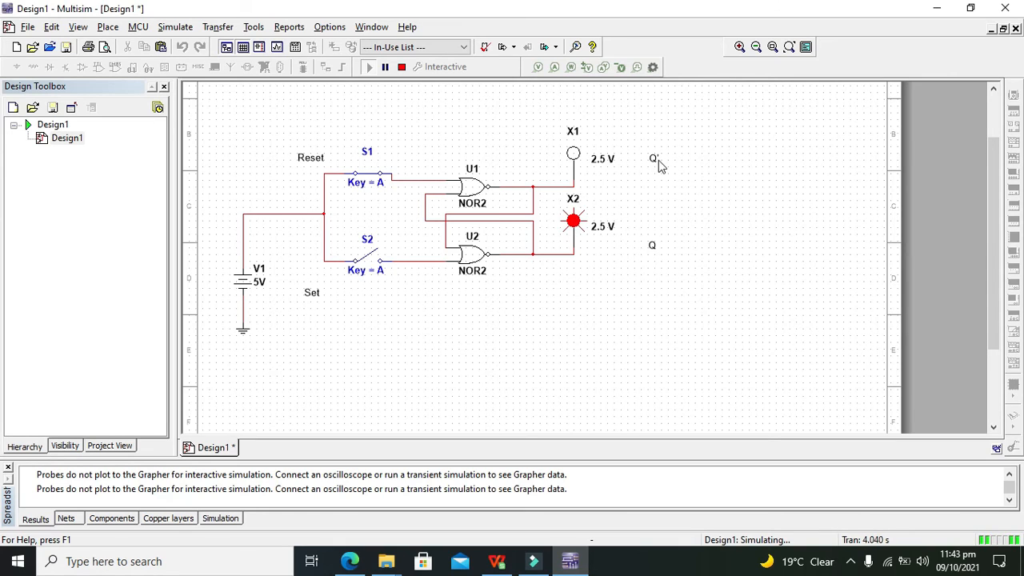
{"action": "left_click", "coordinate": [367, 174]}
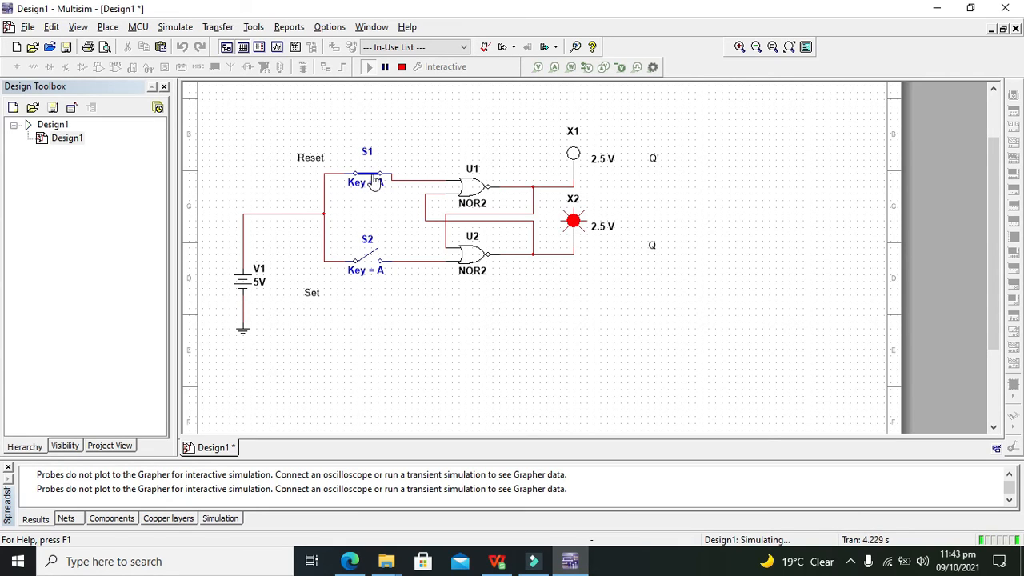
{"action": "left_click", "coordinate": [367, 172]}
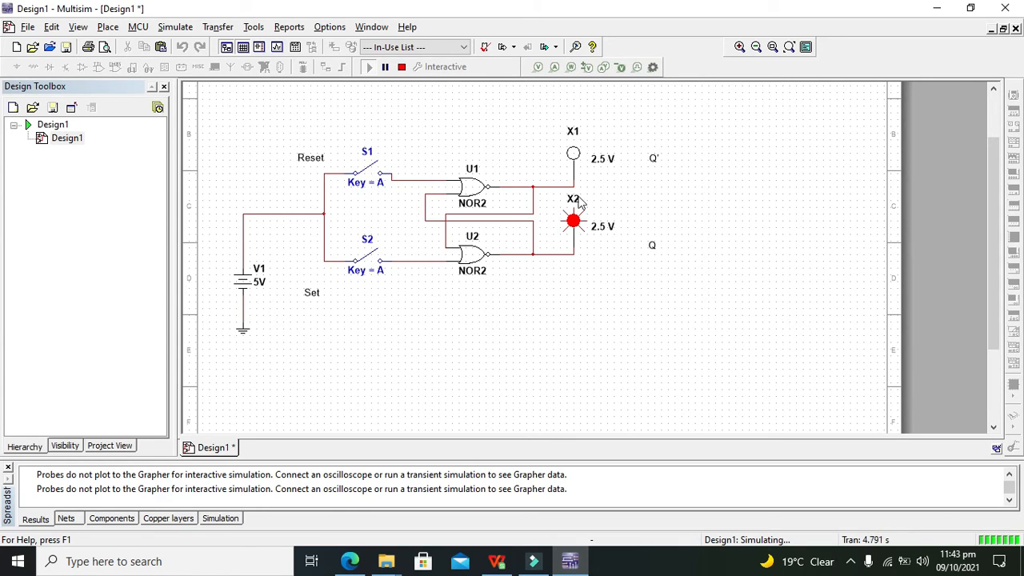
{"action": "mouse_move", "coordinate": [576, 160]}
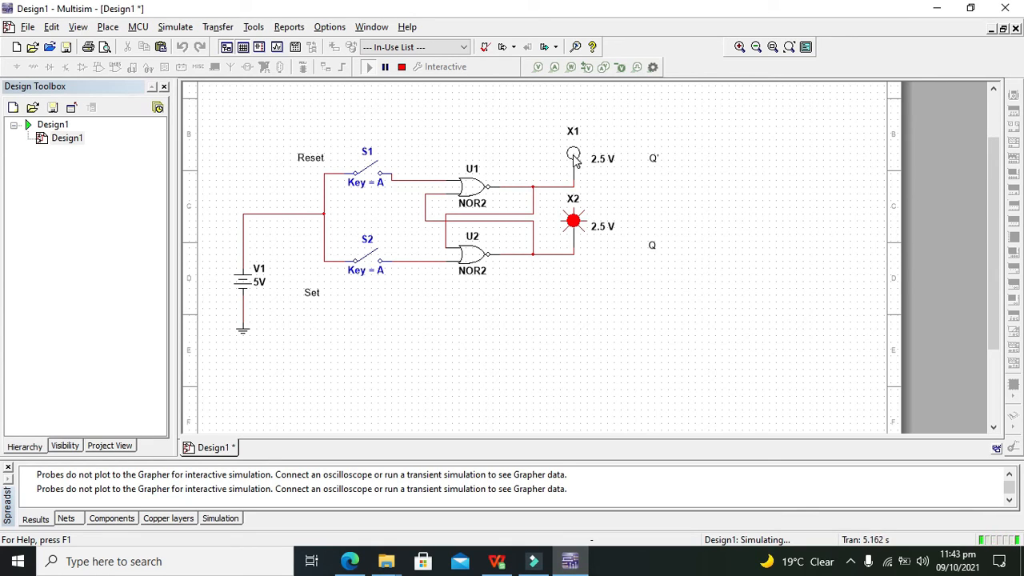
Step: Toggle the Set switch S2 so probe X1 (Q') lights and X2 (Q) goes dark
{"action": "left_click", "coordinate": [368, 259]}
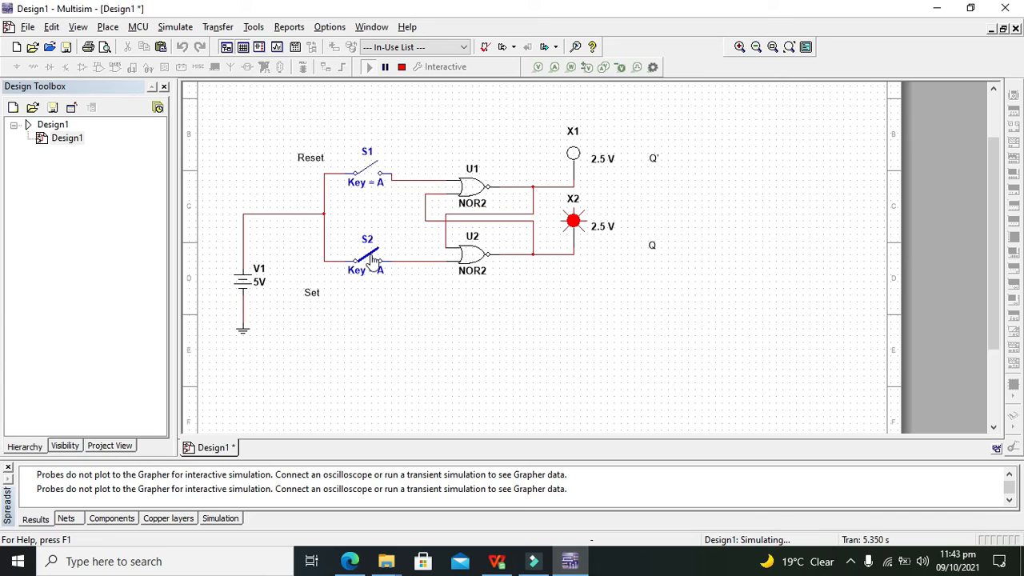
{"action": "left_click", "coordinate": [368, 256]}
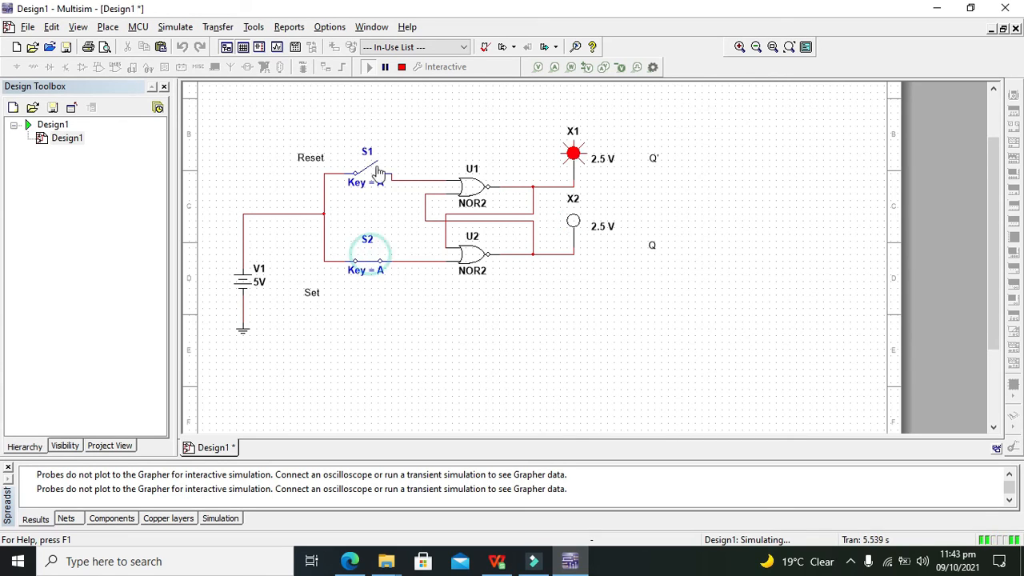
Step: Toggle the Reset switch S1 back and forth during simulation
{"action": "left_click", "coordinate": [368, 164]}
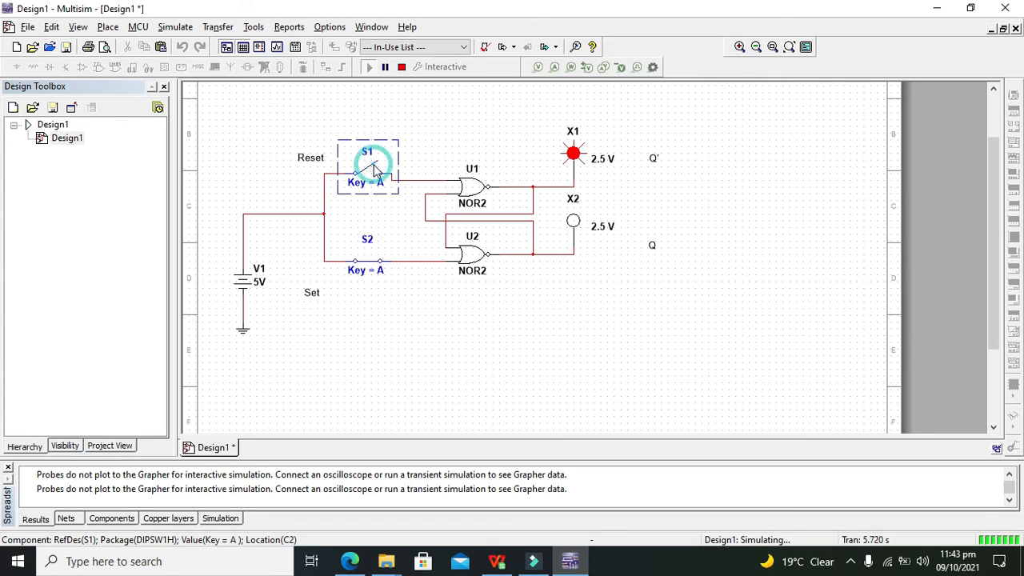
{"action": "left_click", "coordinate": [371, 168]}
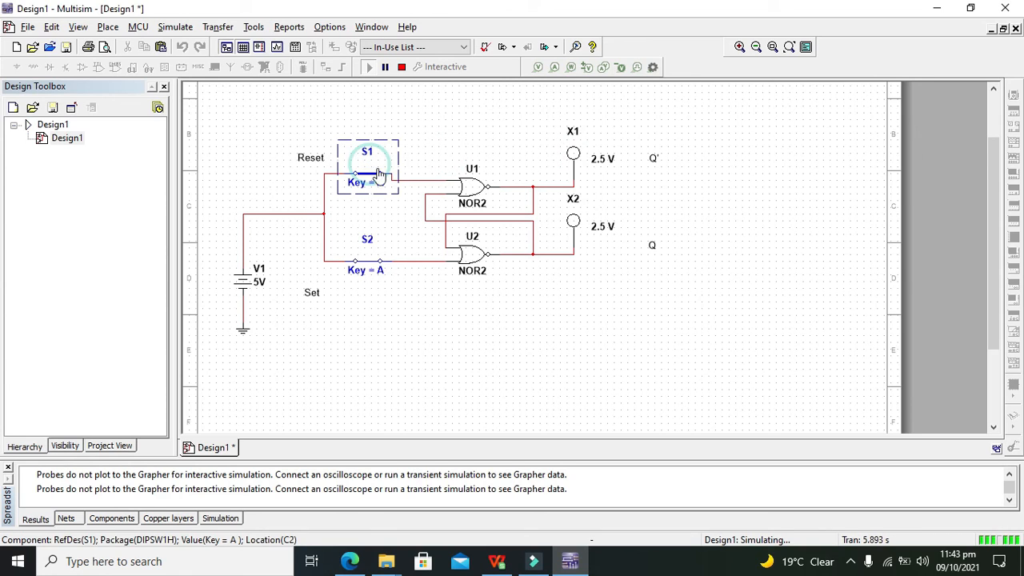
{"action": "left_click", "coordinate": [368, 168]}
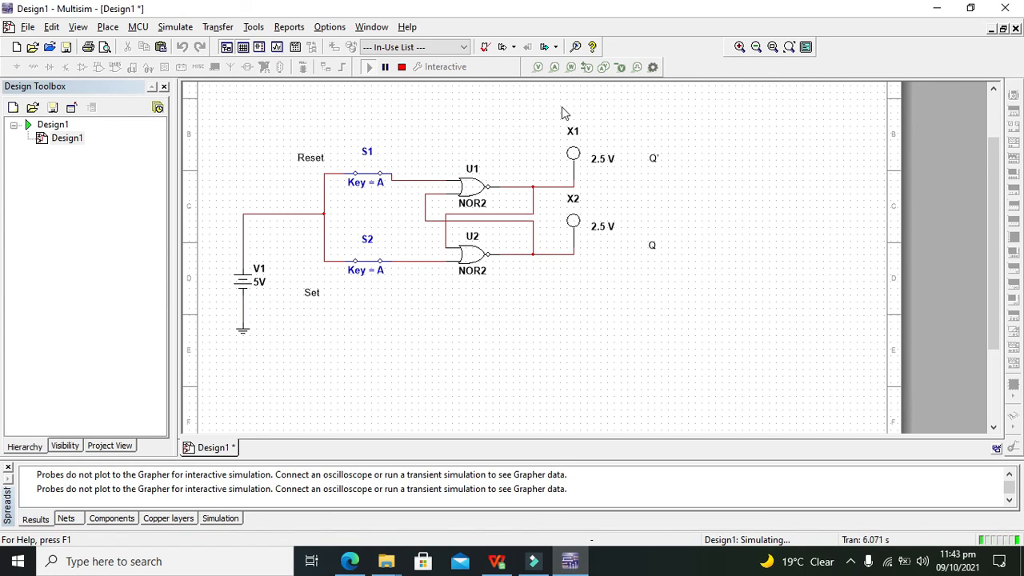
Step: Flip the Set switch S2 then Reset S1 so probe X2 (Q) lights and X1 goes dark
{"action": "left_click", "coordinate": [367, 264]}
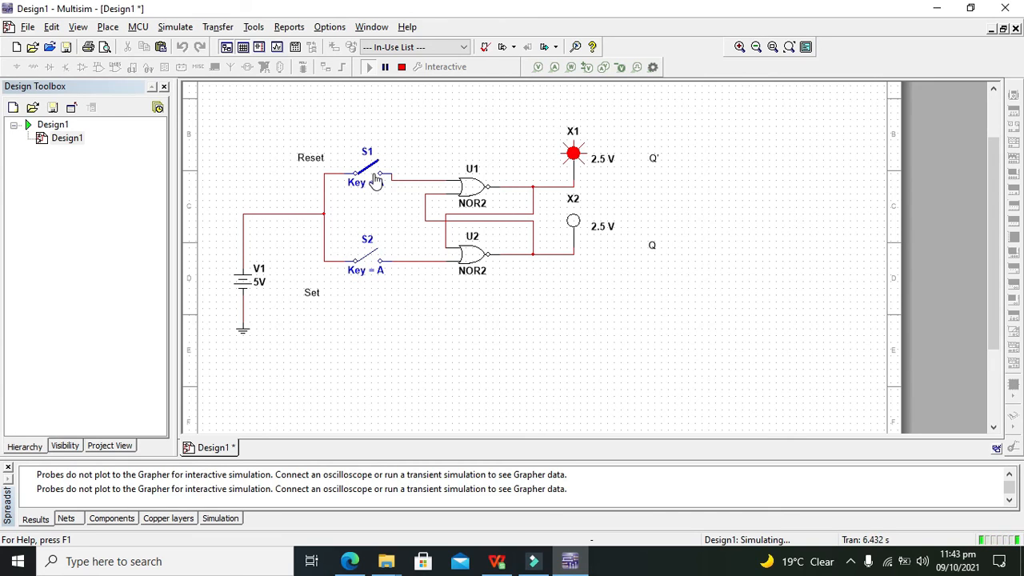
{"action": "left_click", "coordinate": [368, 173]}
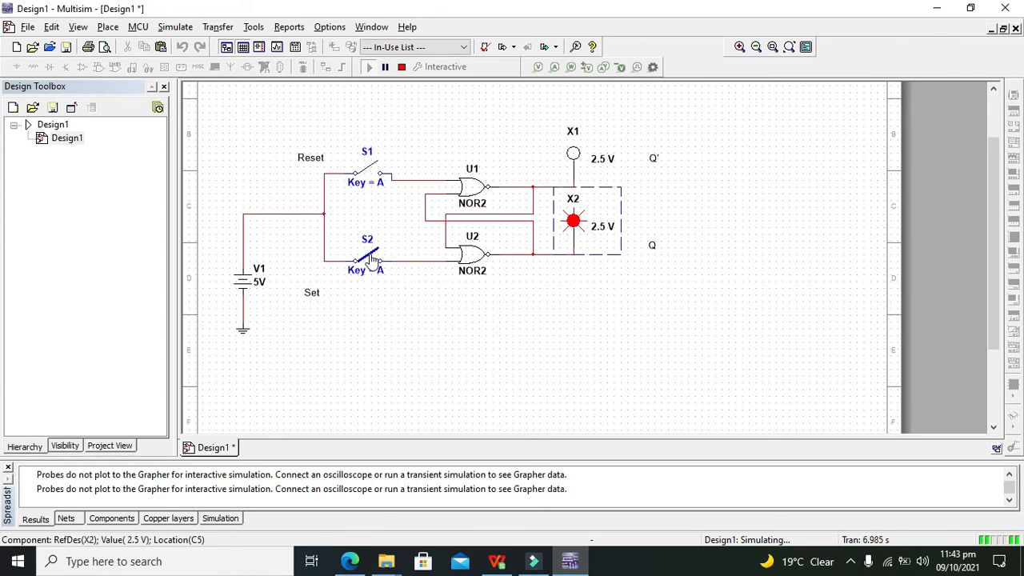
Step: Toggle the Set switch S2 so probe X1 (Q') lights and stays latched with X2 dark
{"action": "left_click", "coordinate": [368, 259]}
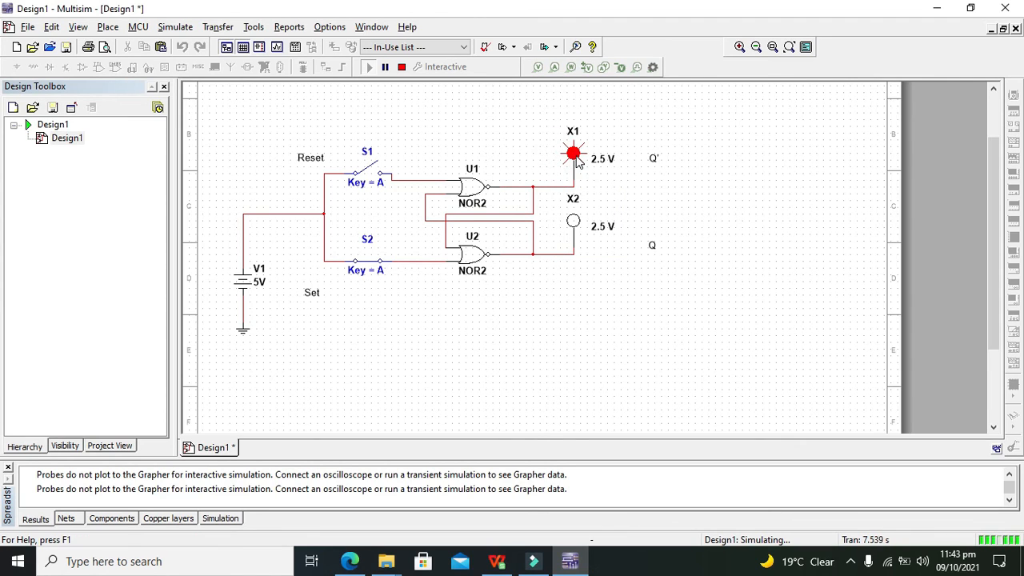
{"action": "left_click", "coordinate": [368, 264]}
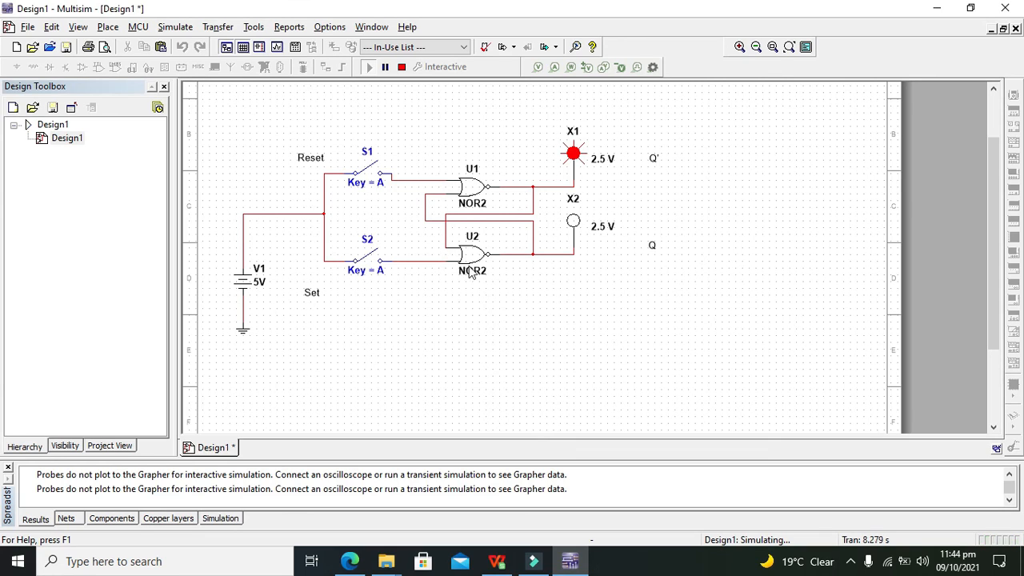
{"action": "mouse_move", "coordinate": [582, 134]}
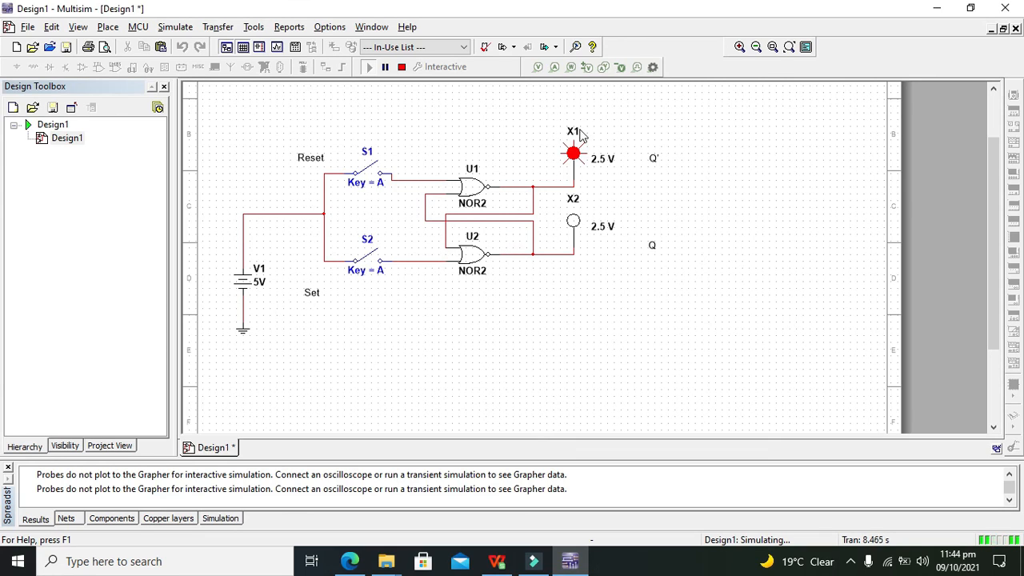
{"action": "mouse_move", "coordinate": [582, 163]}
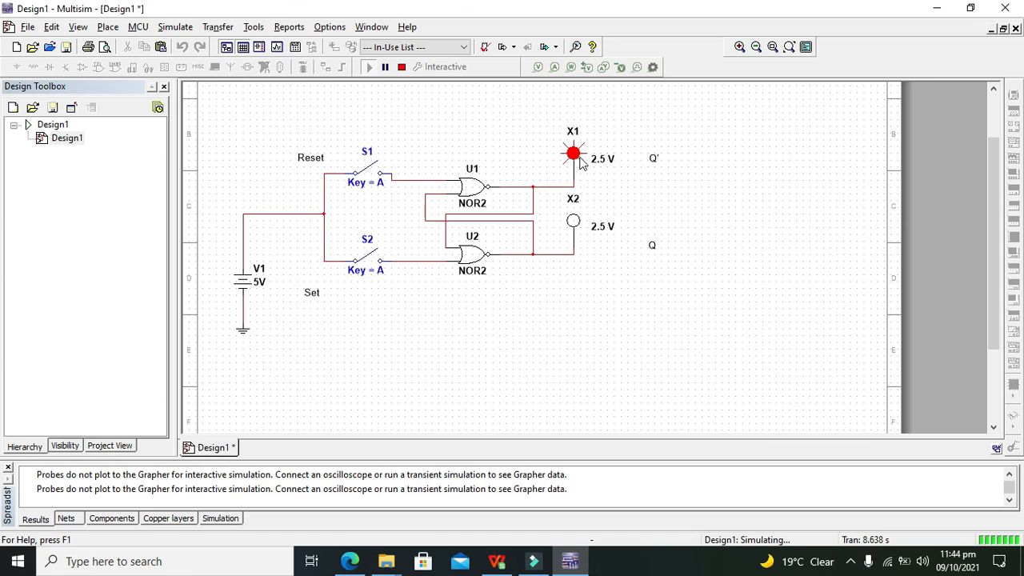
{"action": "mouse_move", "coordinate": [589, 165]}
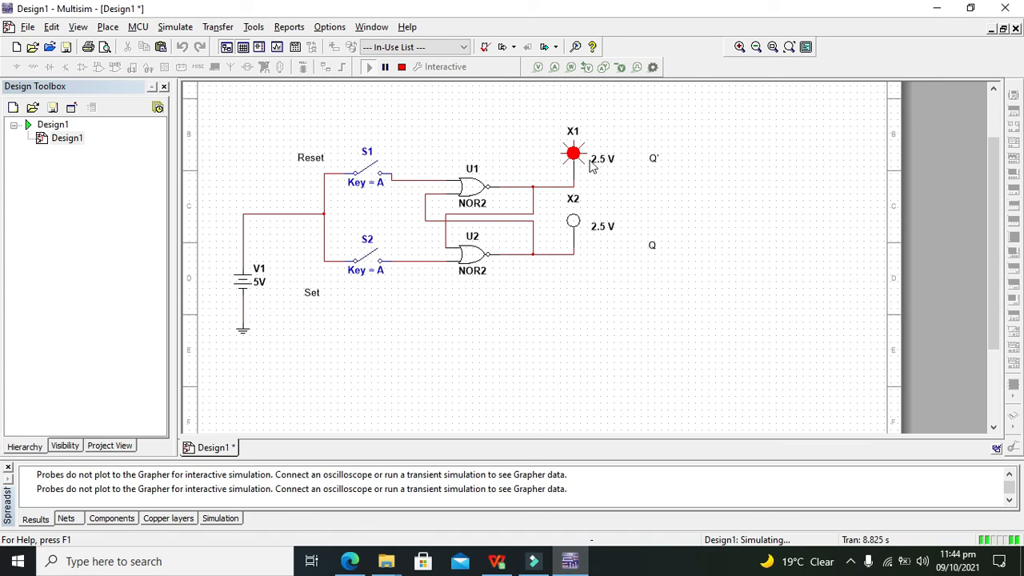
{"action": "mouse_move", "coordinate": [669, 238]}
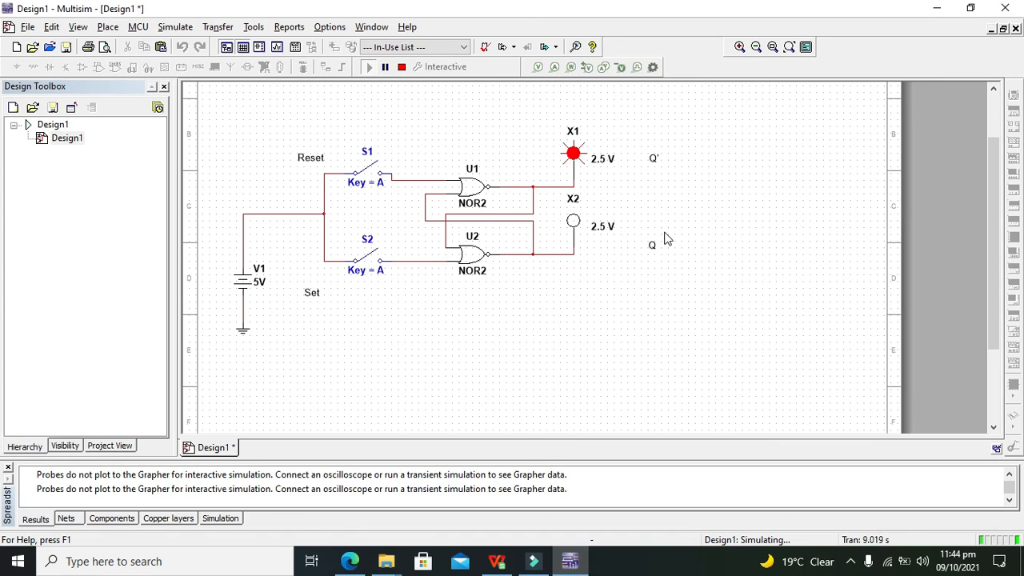
{"action": "mouse_move", "coordinate": [702, 331]}
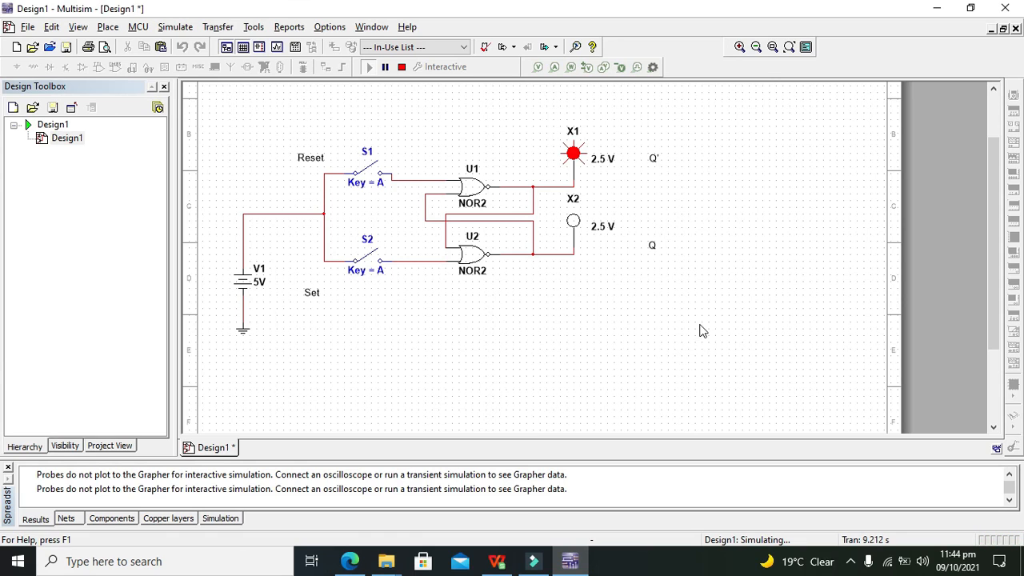
{"action": "mouse_move", "coordinate": [787, 442]}
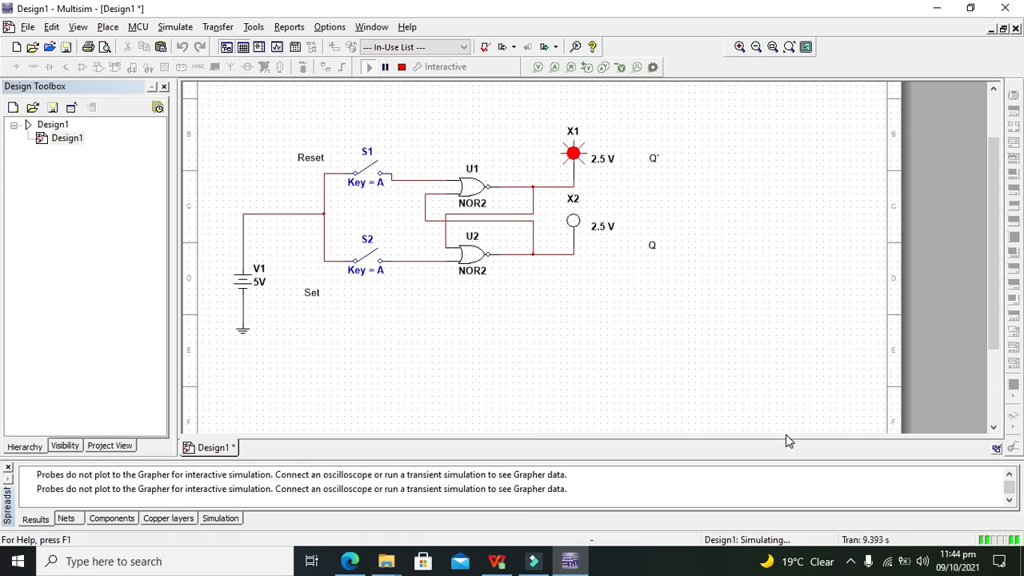